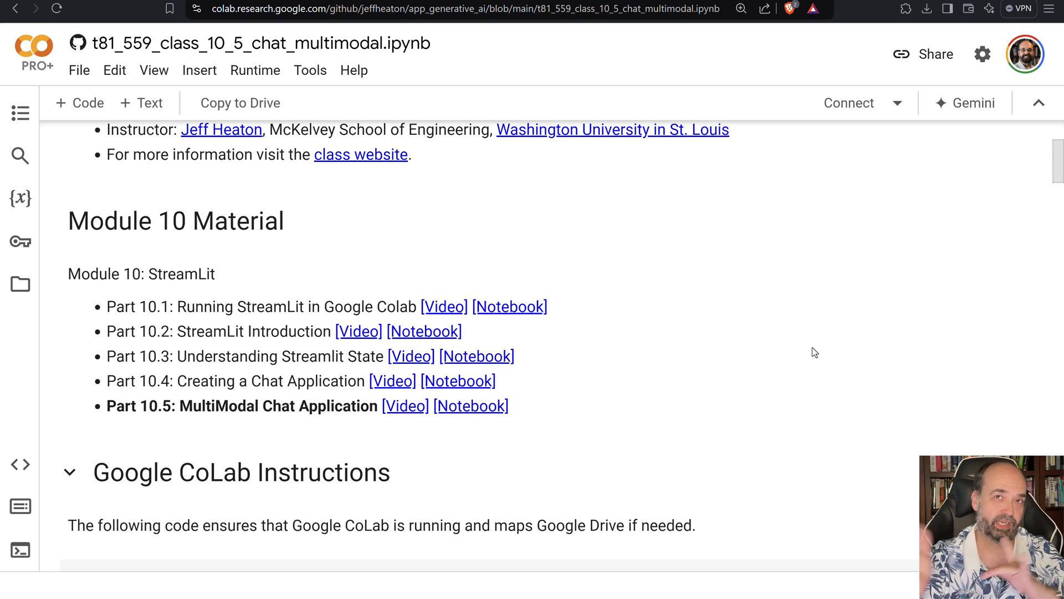
mouse_move(854, 355)
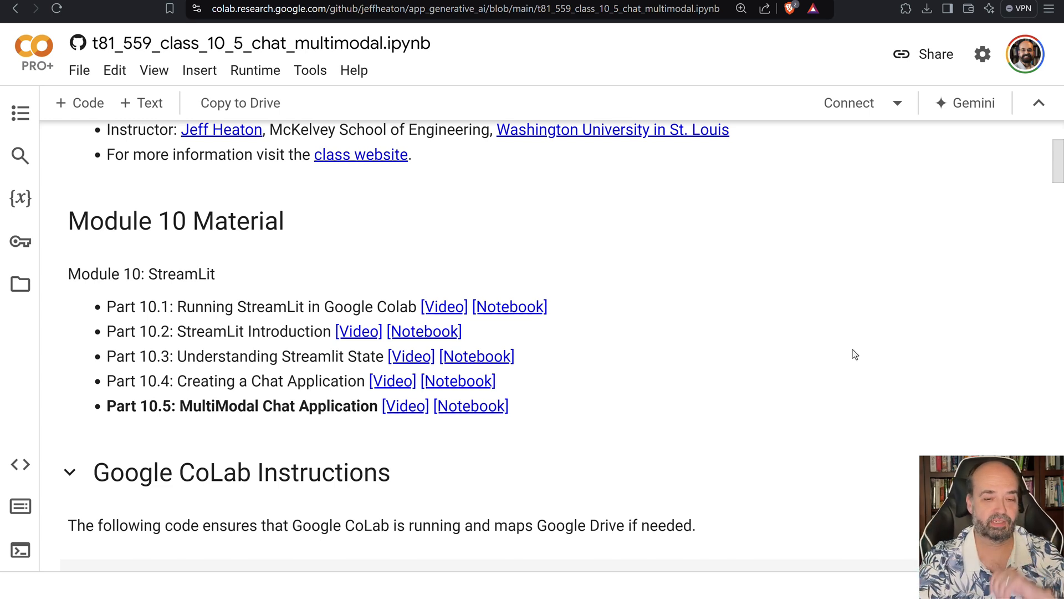
Run the Colab setup cell, accepting the GitHub notebook warning with Run anyway
scroll(down, 3)
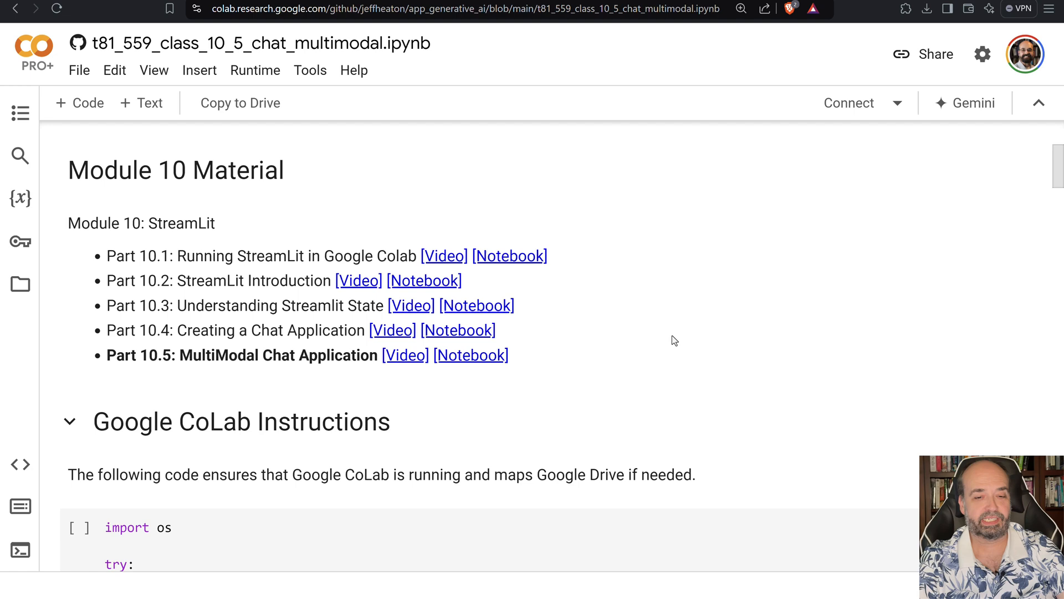
scroll(down, 3)
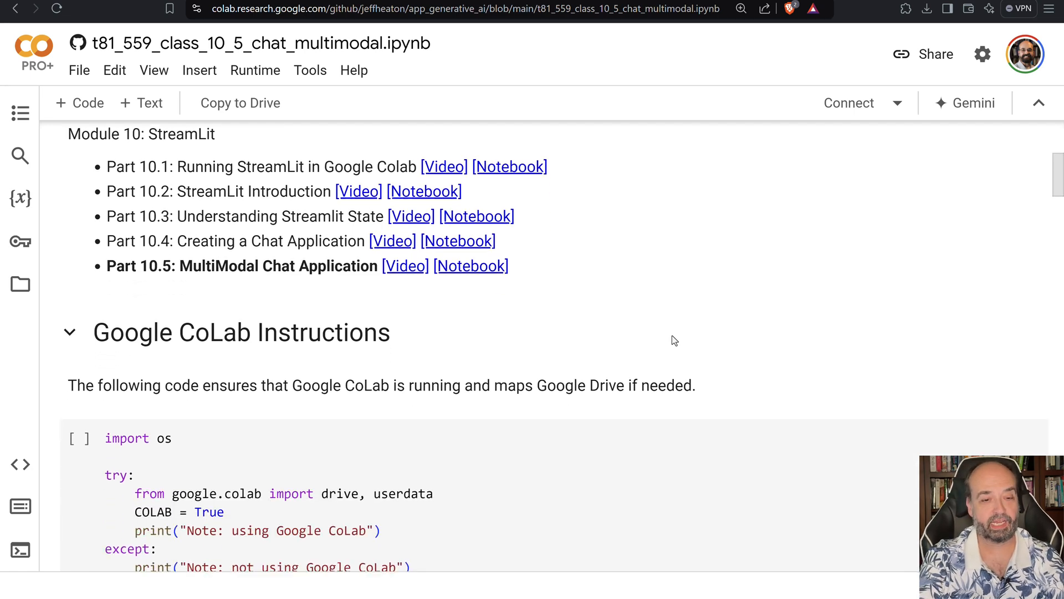
scroll(down, 3)
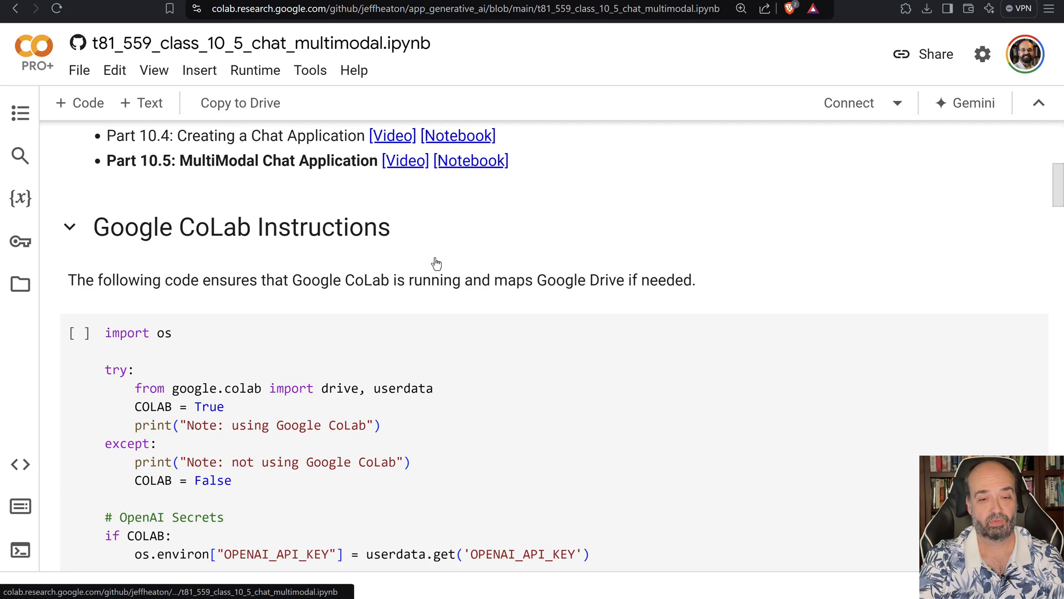
scroll(down, 3)
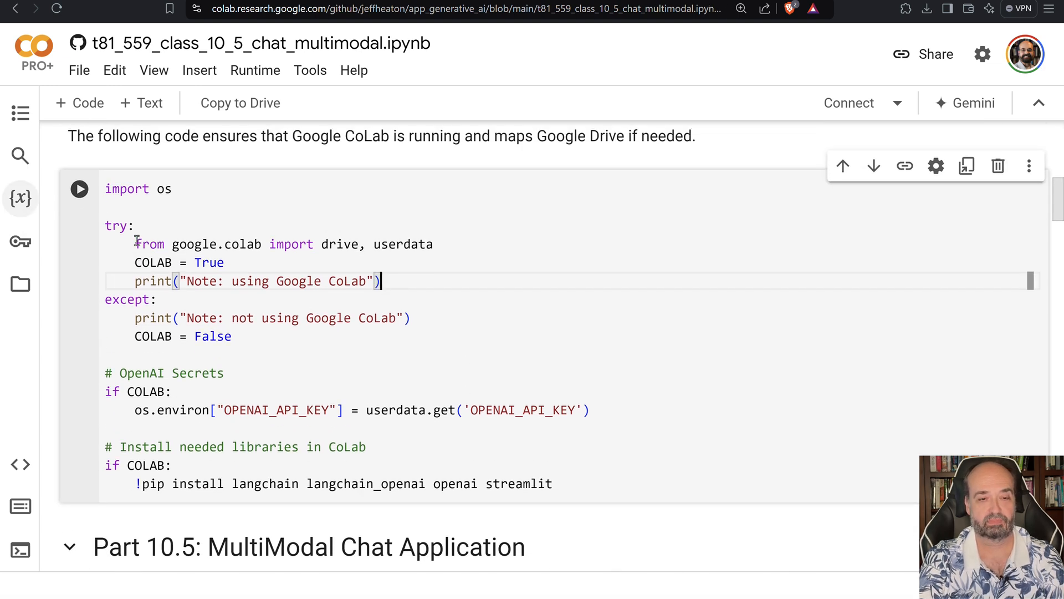
click(79, 190)
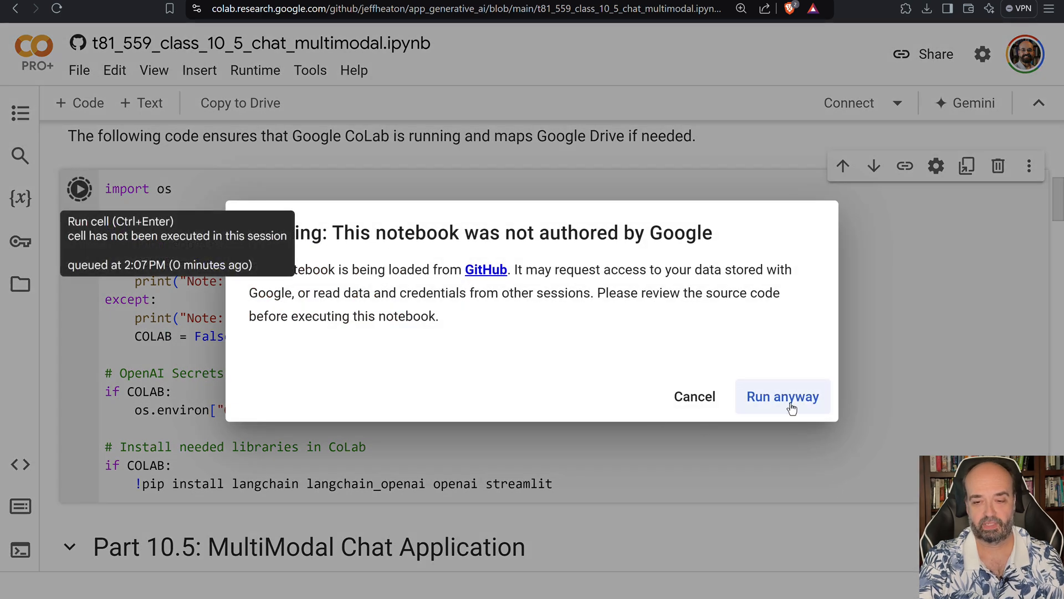
click(783, 396)
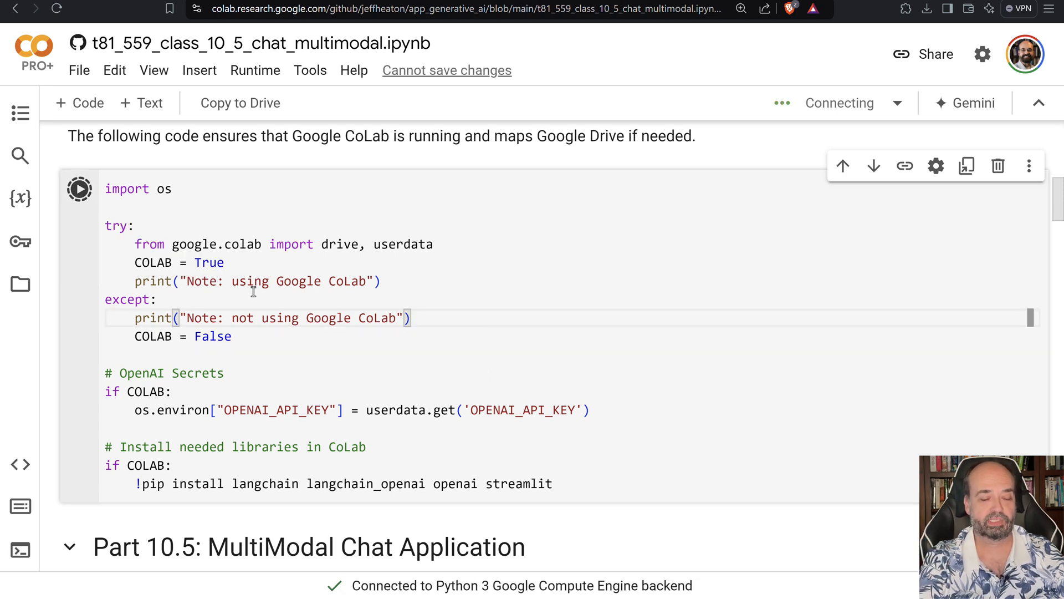
Grant the notebook access to the OPENAI_API_KEY secret so installation proceeds
click(79, 189)
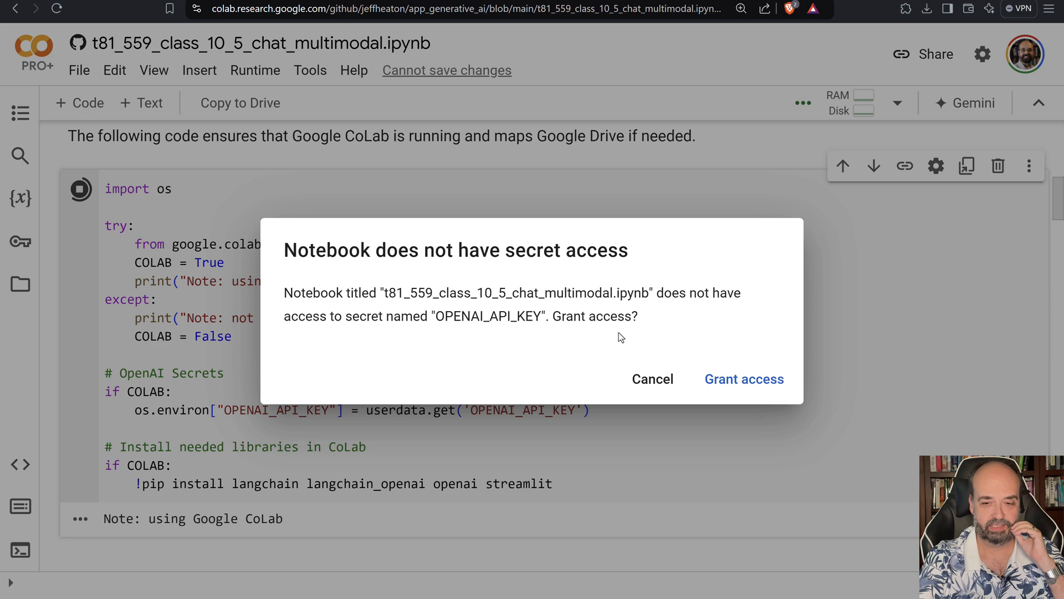
click(744, 379)
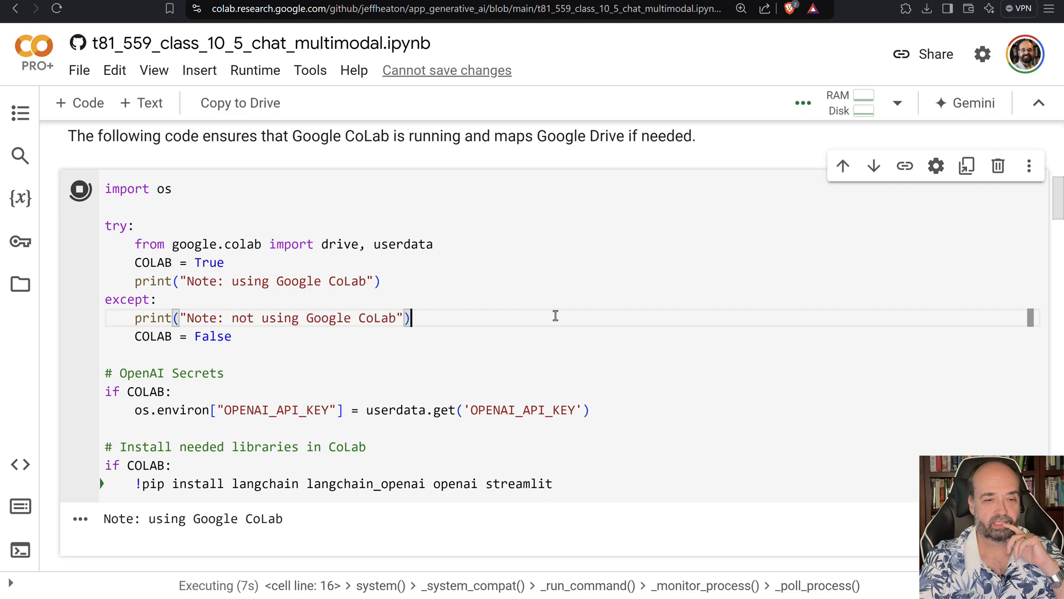
scroll(down, 3)
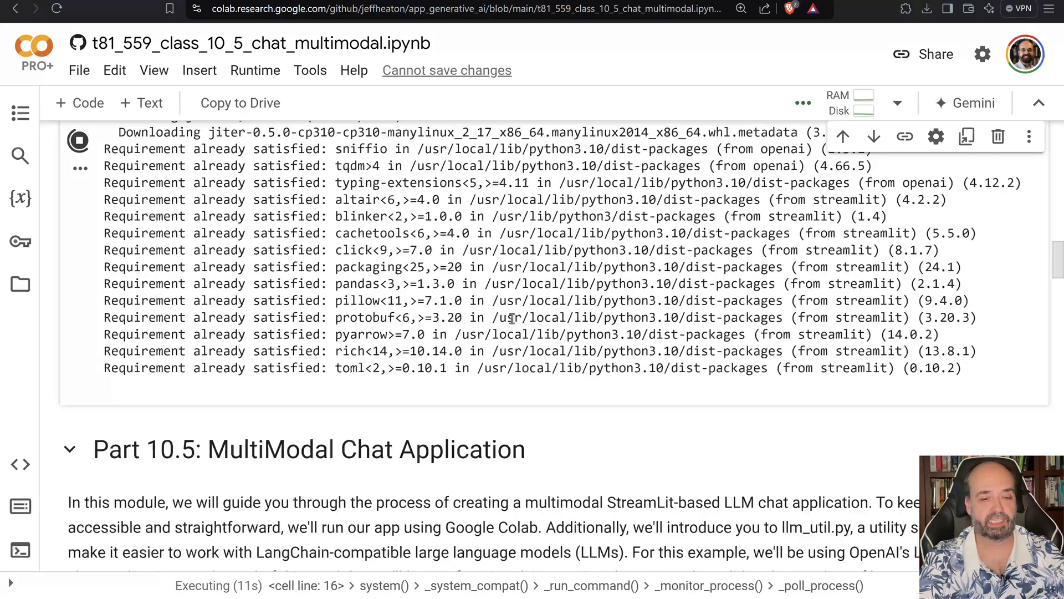
Scroll past the package installation output to the %%writefile app.py cell
scroll(down, 3)
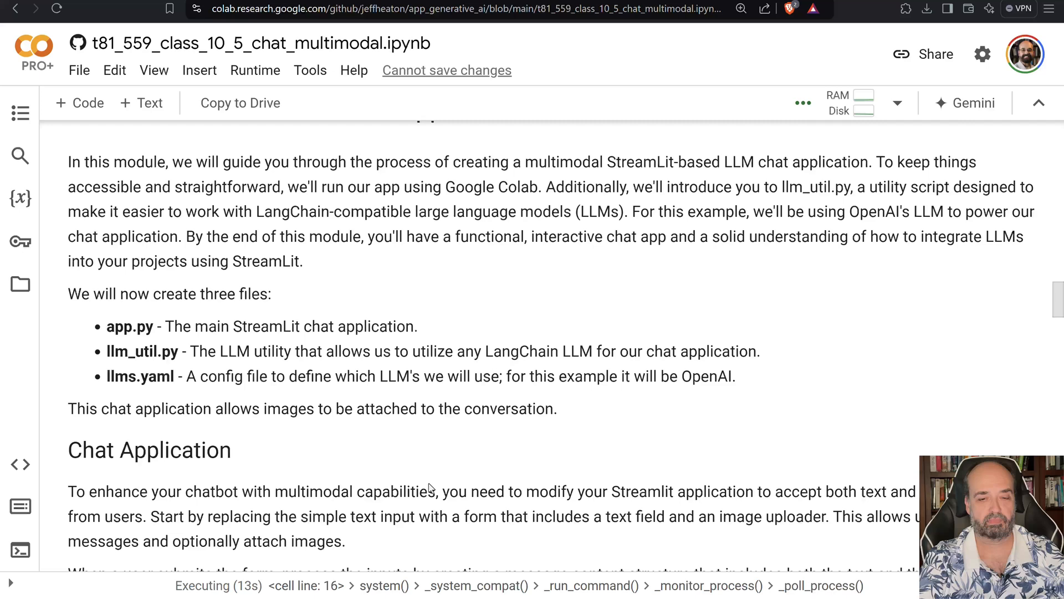
scroll(down, 3)
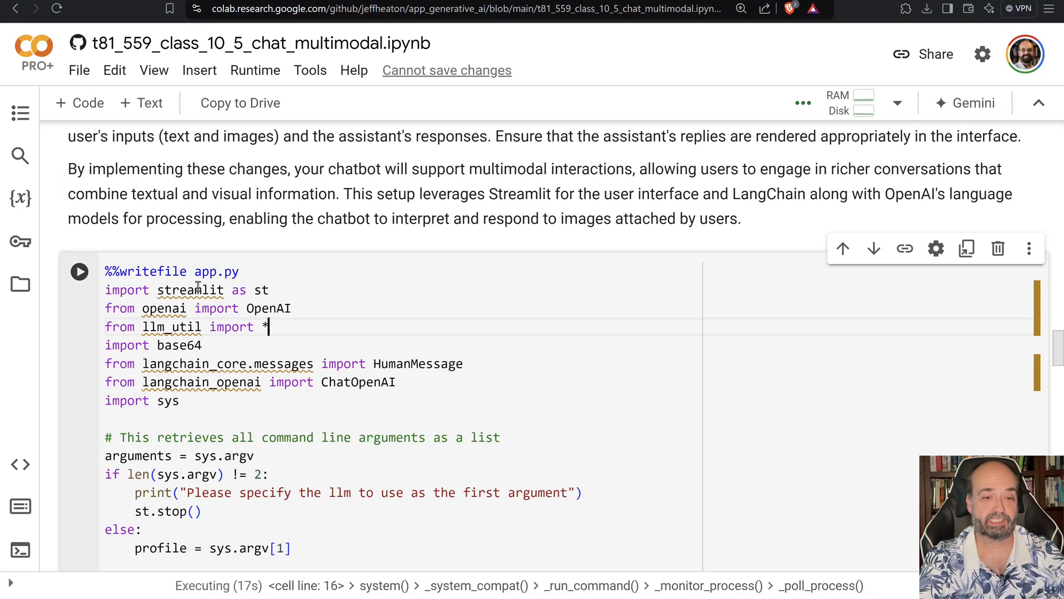
scroll(down, 3)
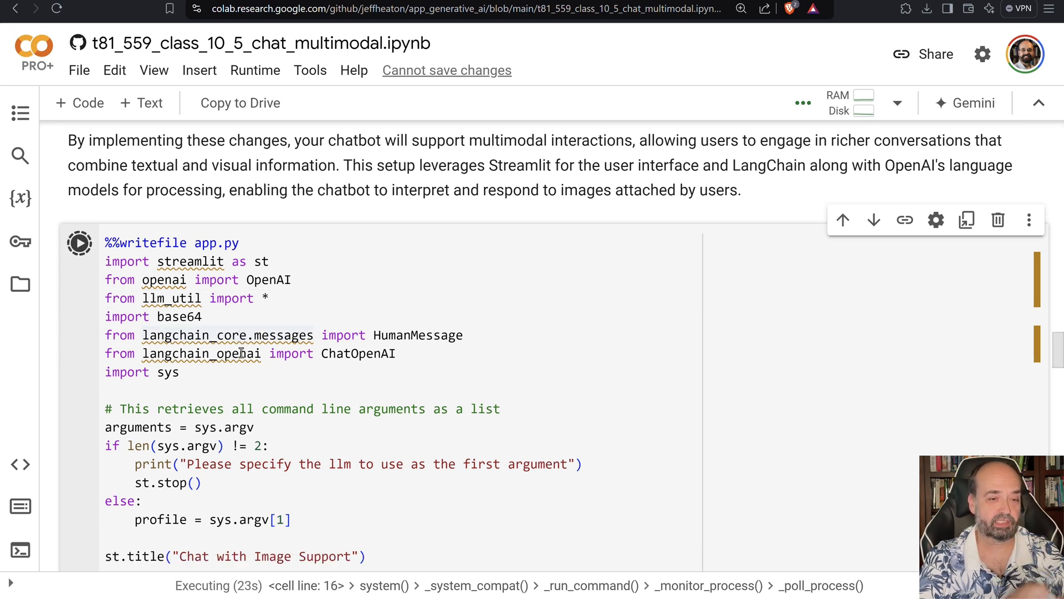
scroll(down, 3)
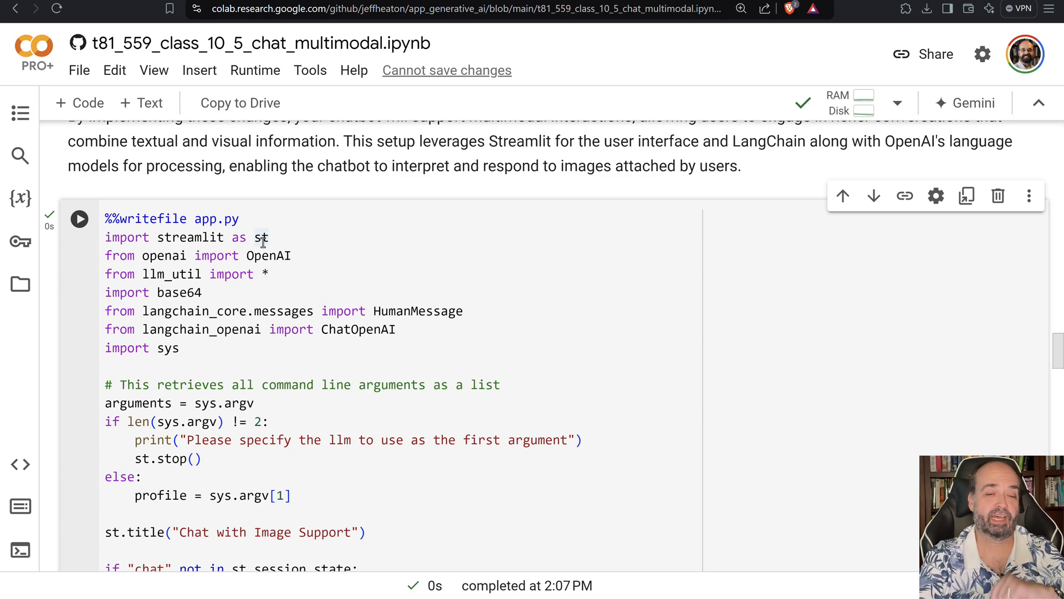
scroll(down, 3)
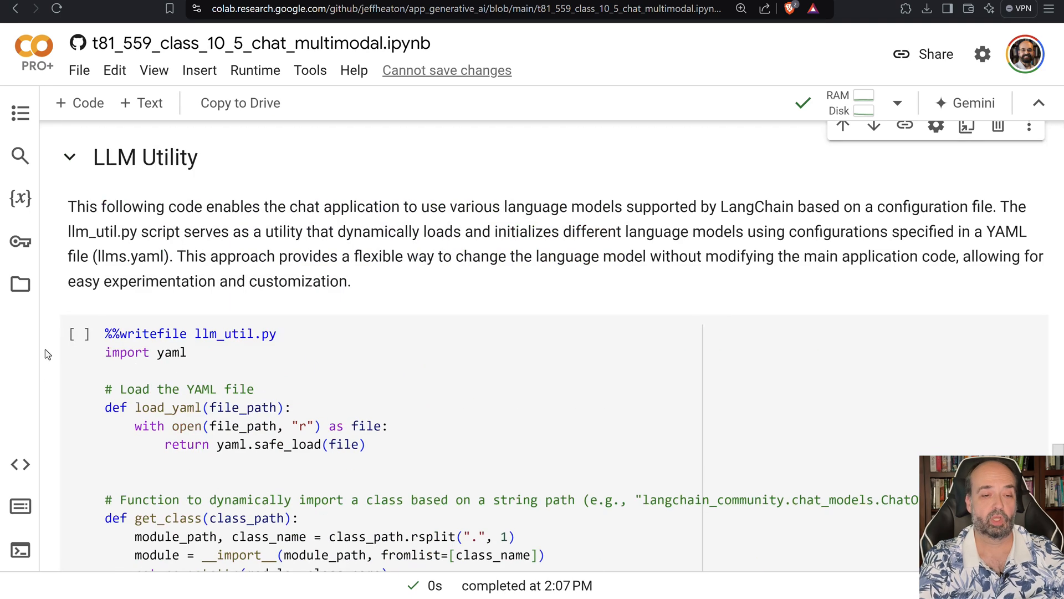
Run the cells that write llm_util.py and llms.yaml, then reach the tunnel password cell
click(275, 393)
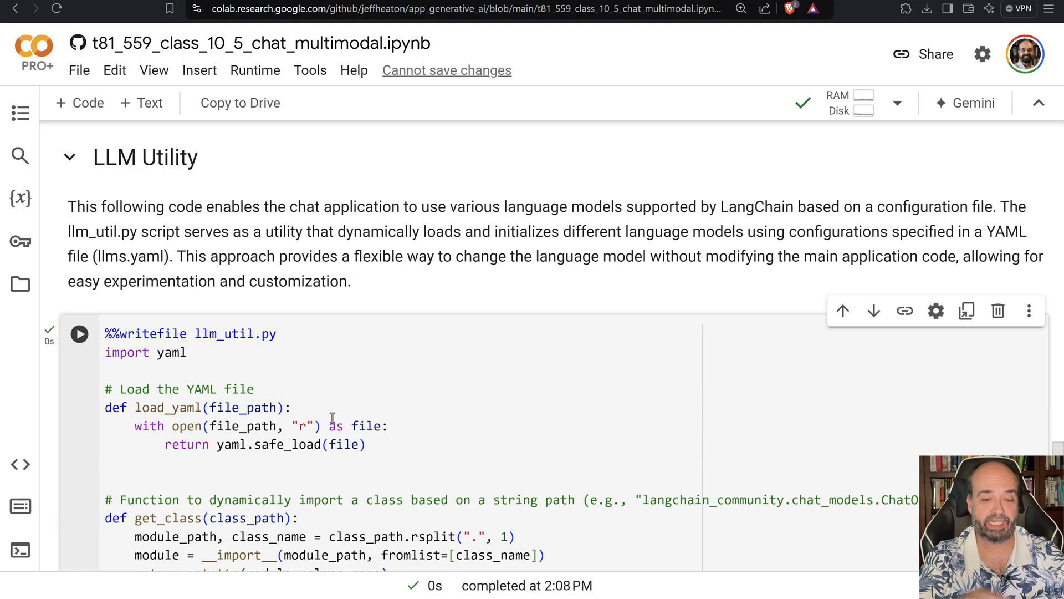
scroll(down, 3)
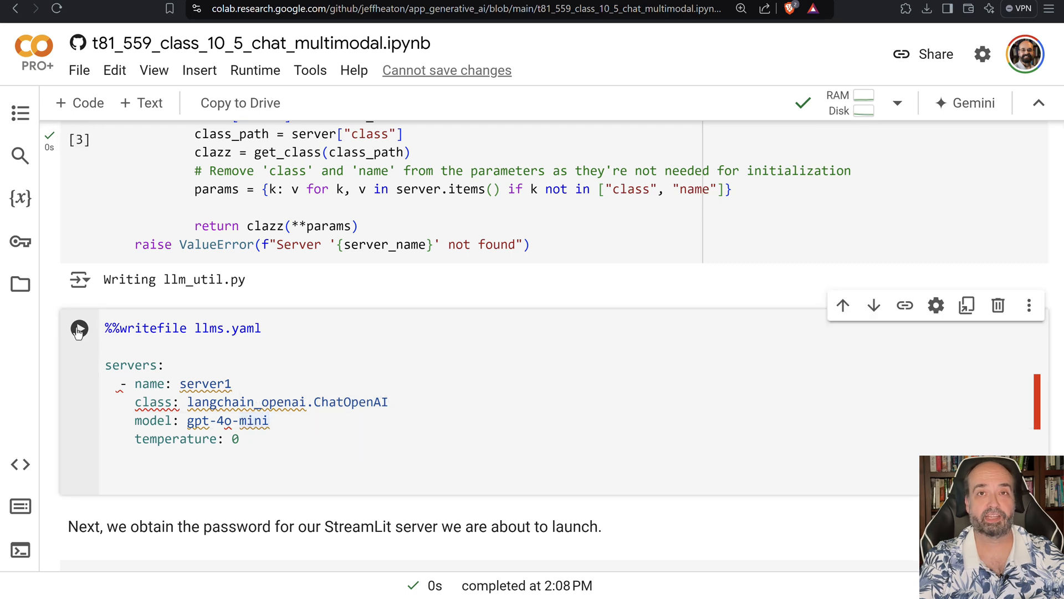
click(80, 328)
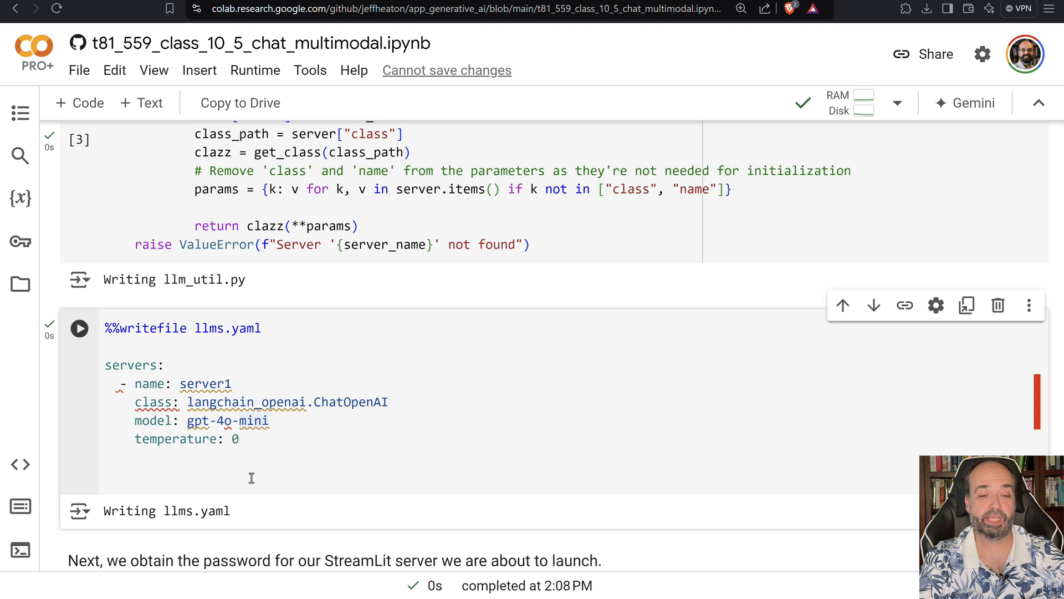
scroll(down, 3)
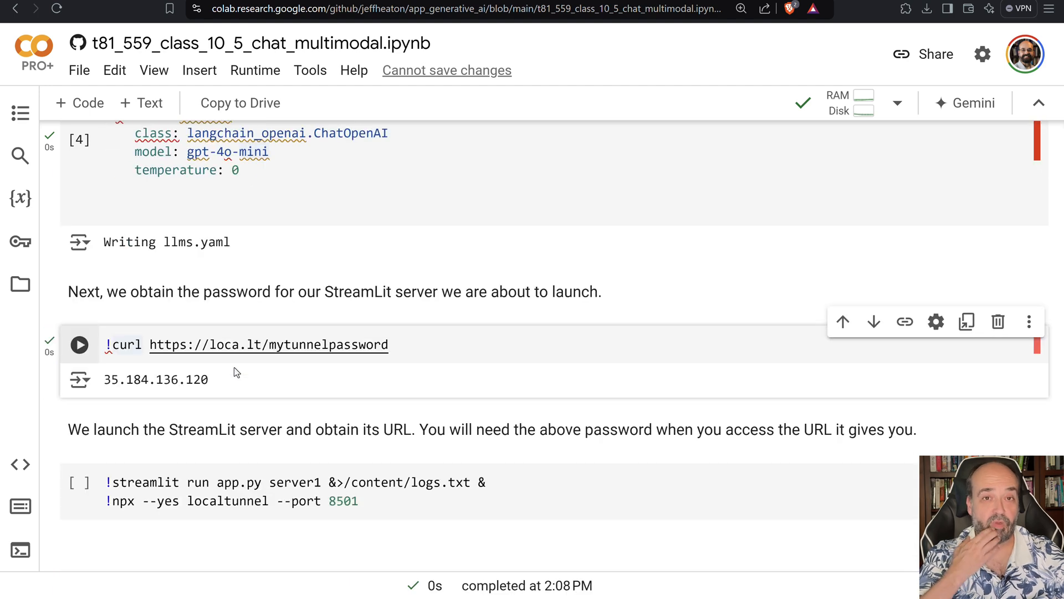
Copy the tunnel password IP and run the streamlit app.py / localtunnel port 8501 cell
double_click(155, 379)
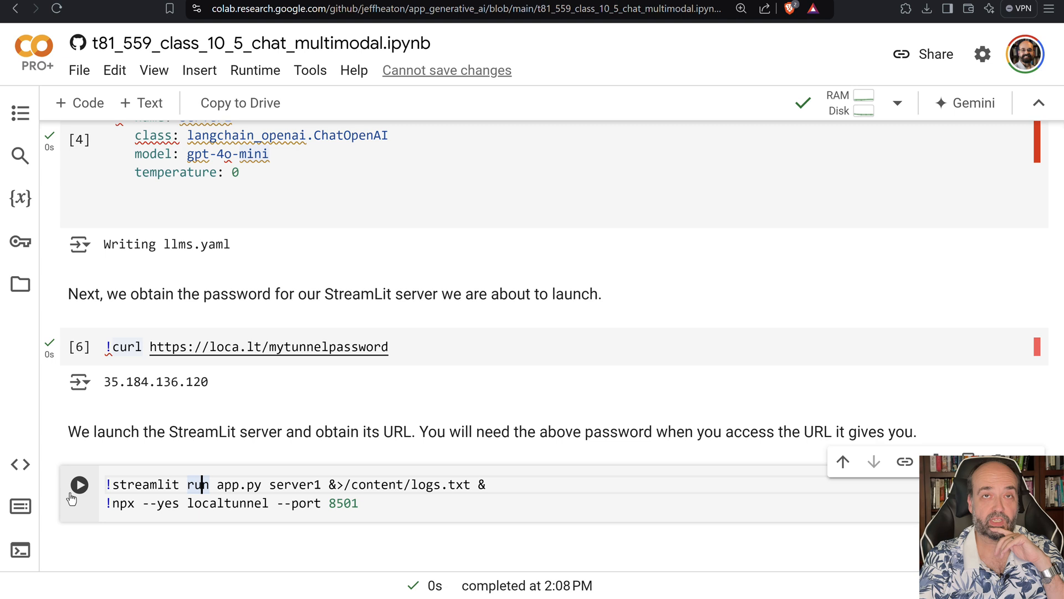
click(81, 484)
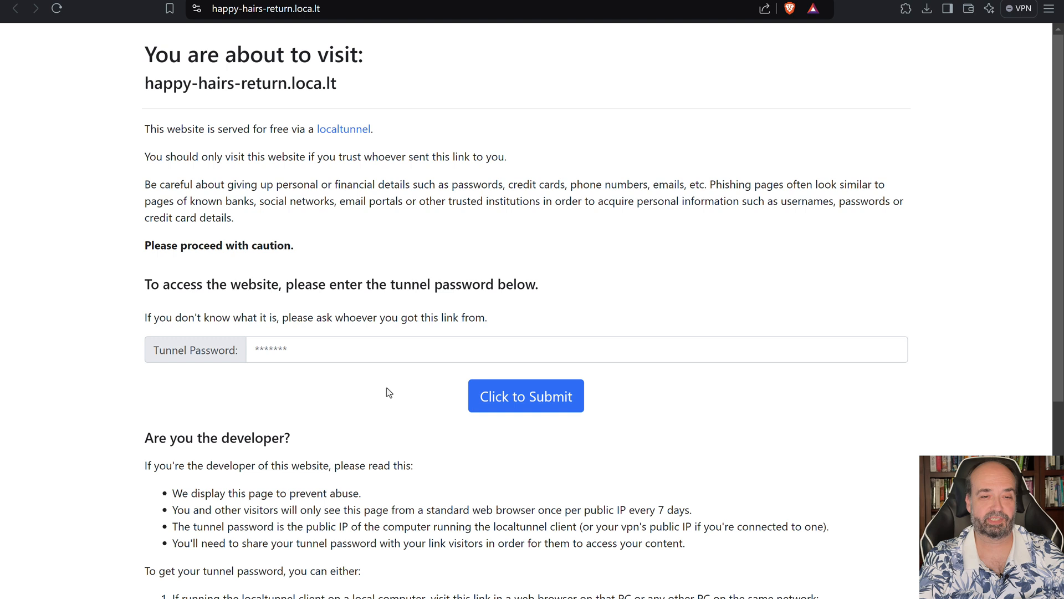
mouse_move(346, 348)
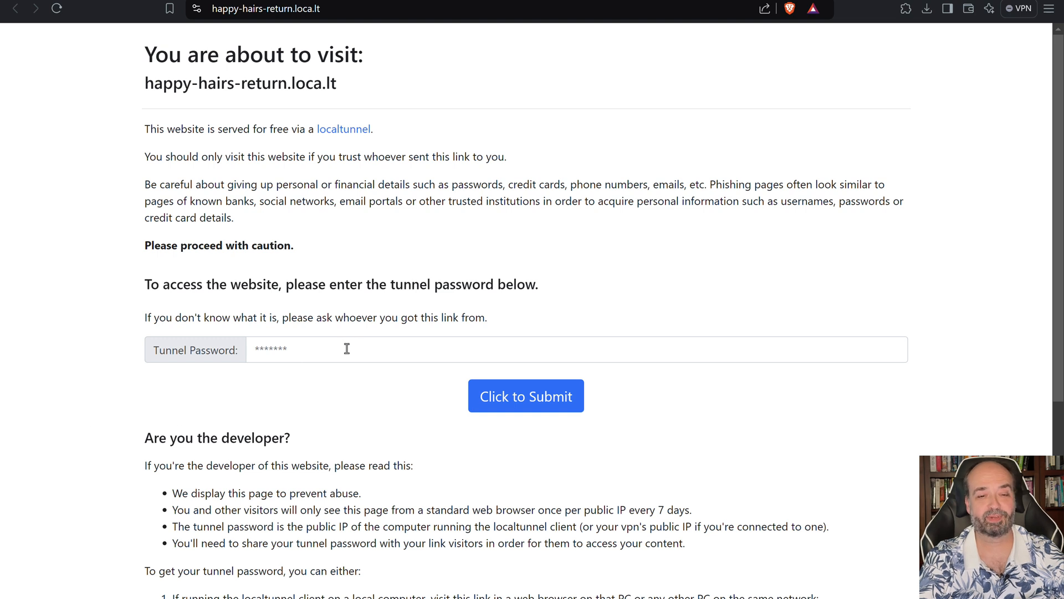
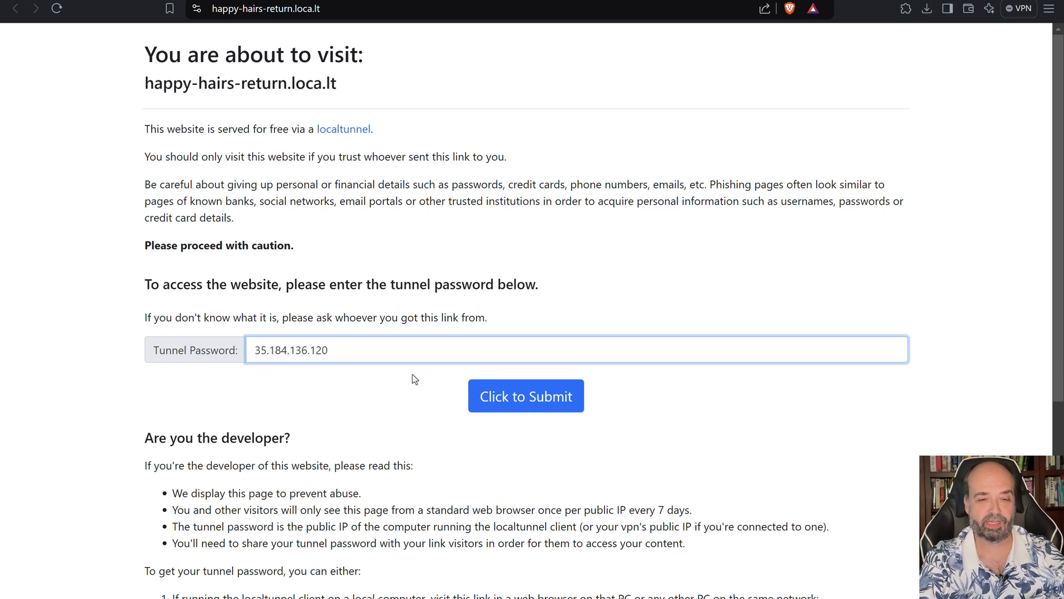
click(526, 396)
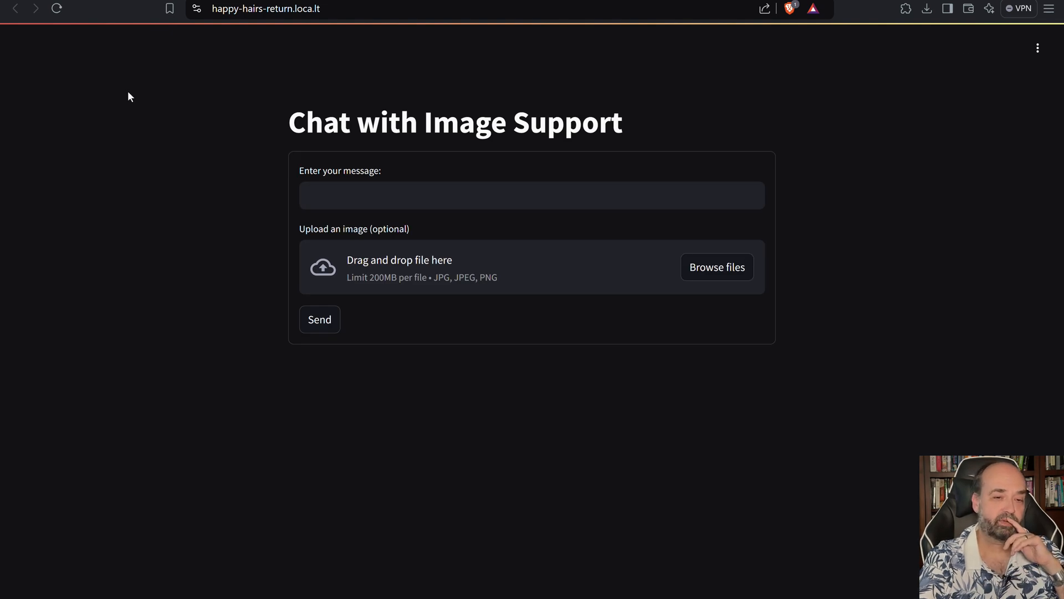
mouse_move(249, 361)
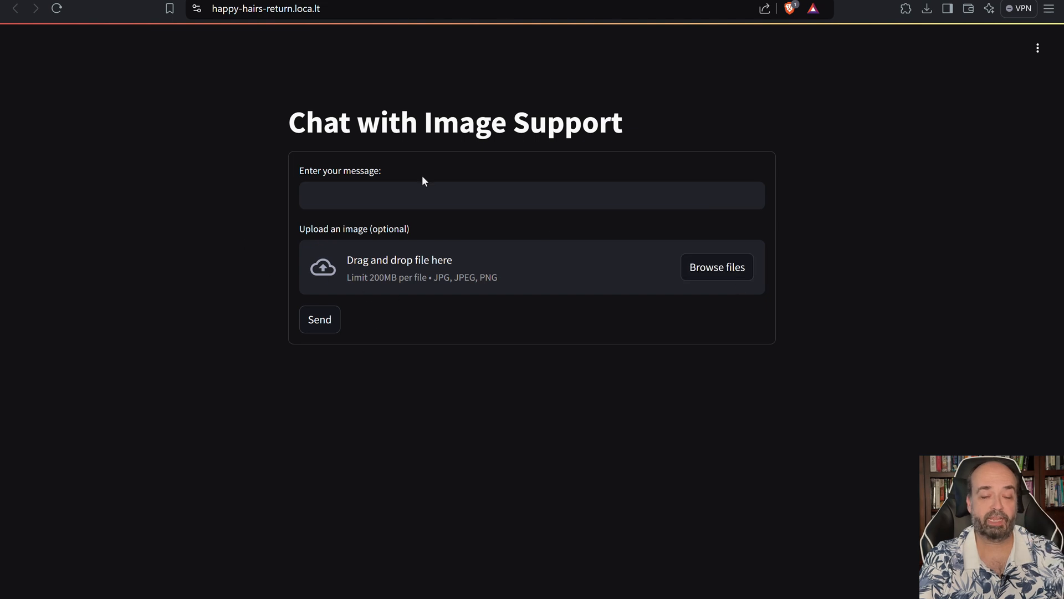
Send 'Hello how are you?' in the chat app's message box
text(H)
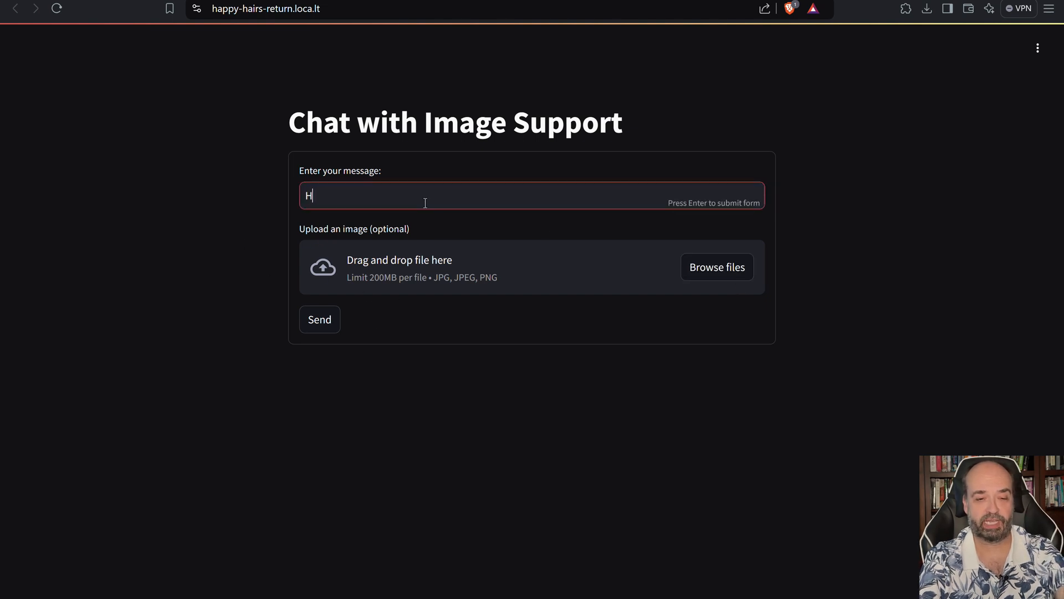
text(ello how are)
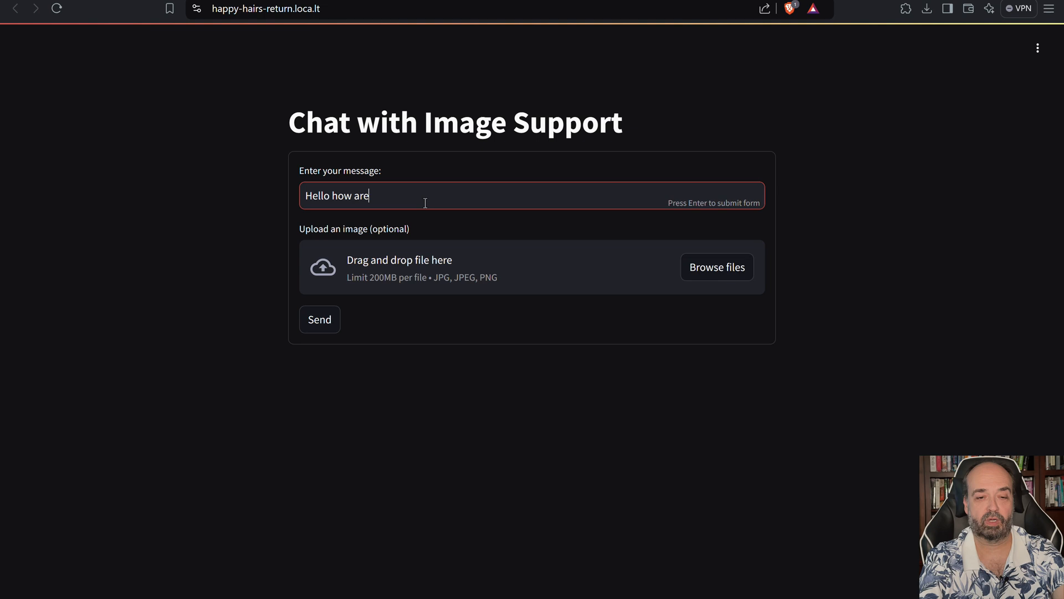
text(you?)
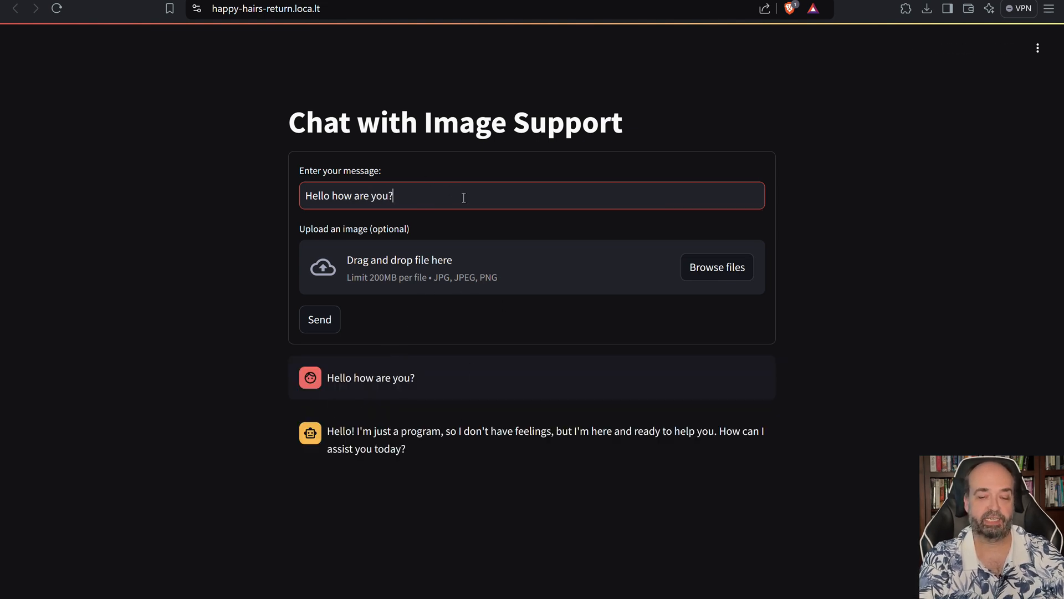
mouse_move(722, 321)
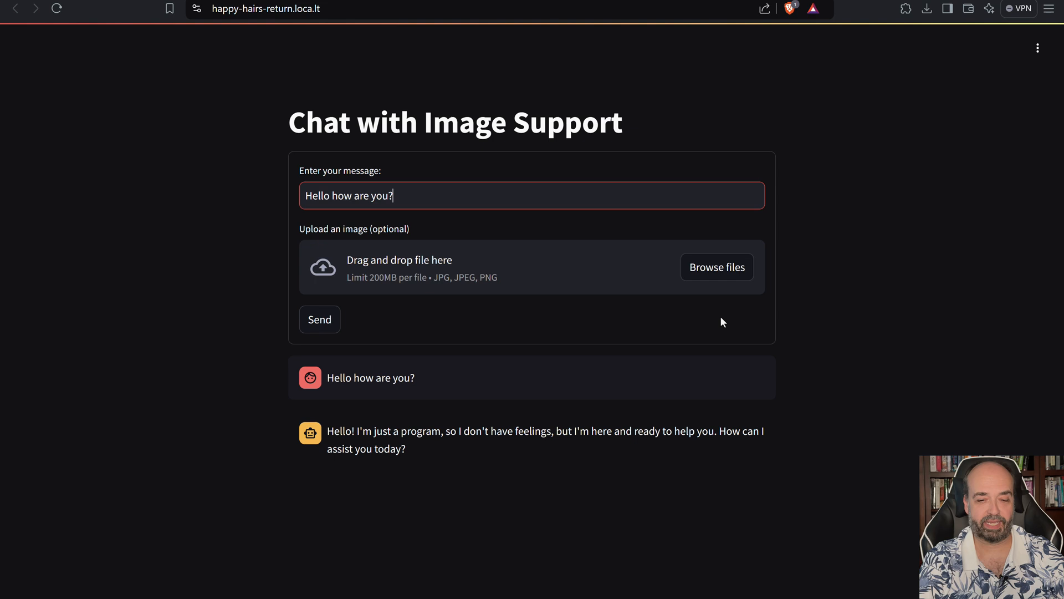
mouse_move(703, 277)
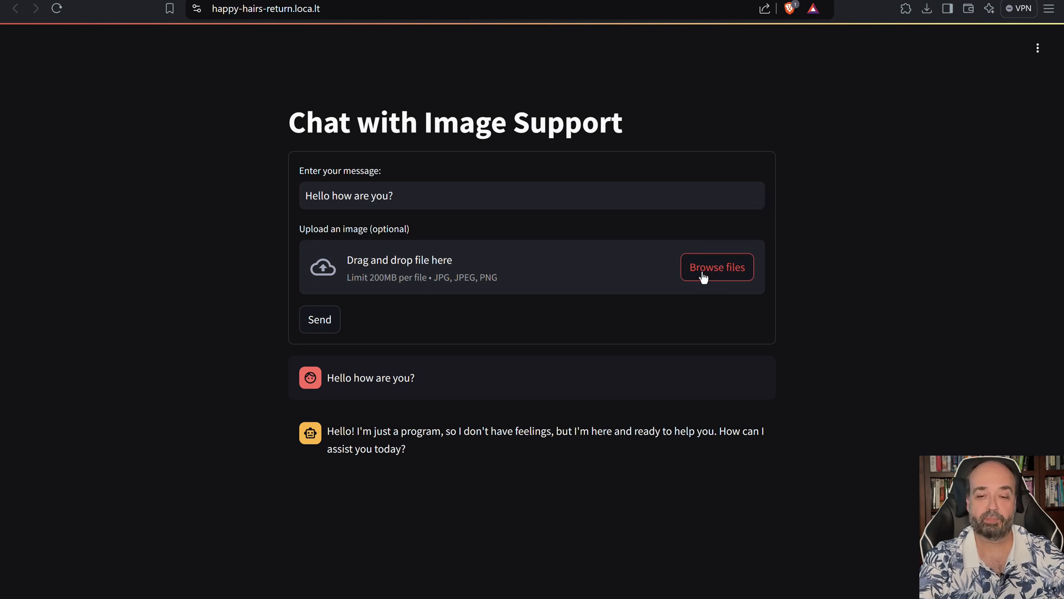
Attach about-jeff-heaton-2020.jpg and reword the message to 'Describe the image you see?'
click(718, 267)
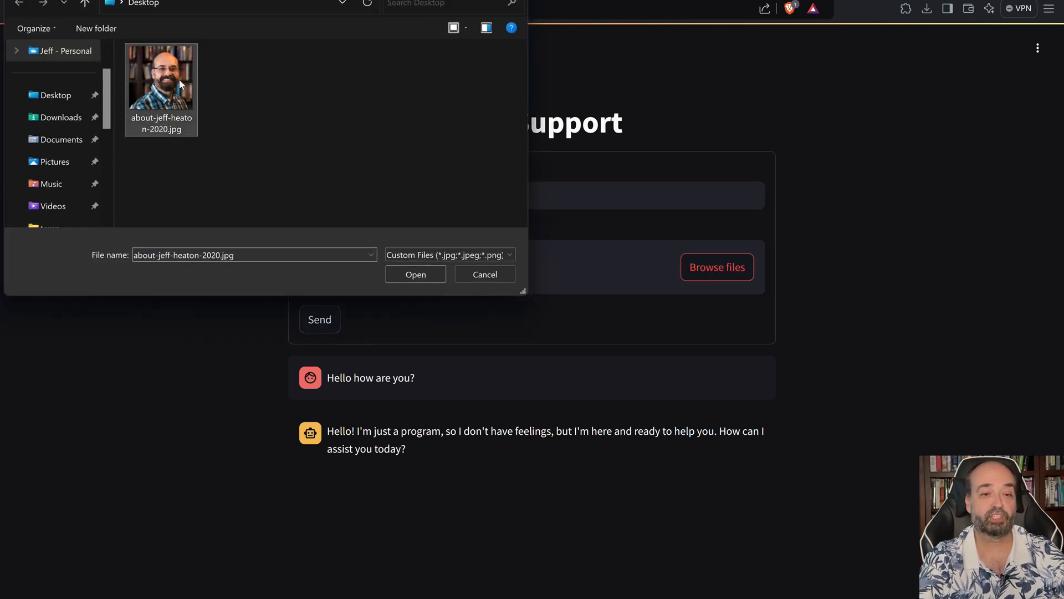
click(415, 274)
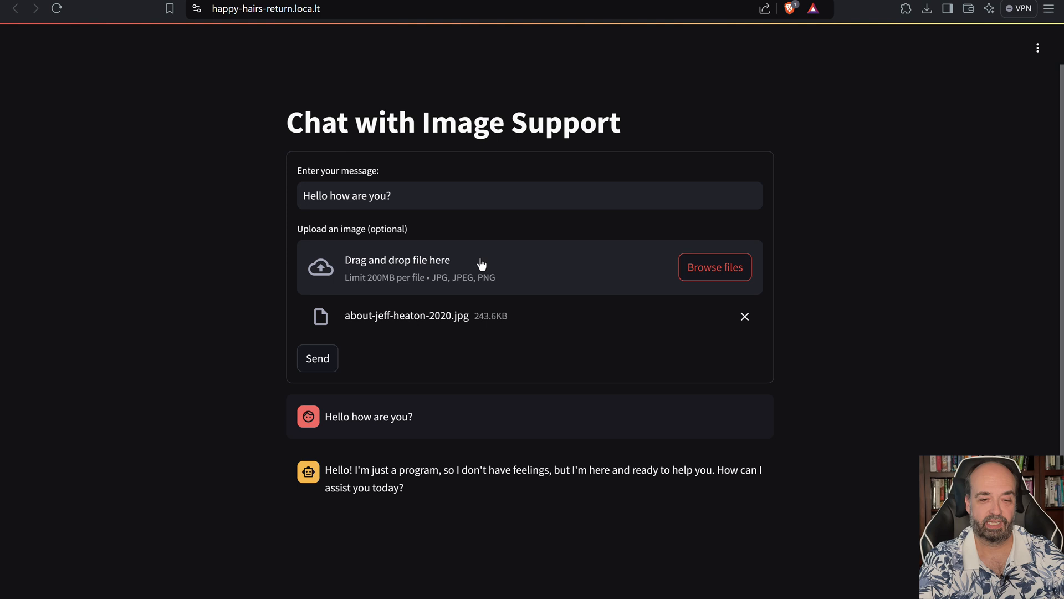
double_click(374, 196)
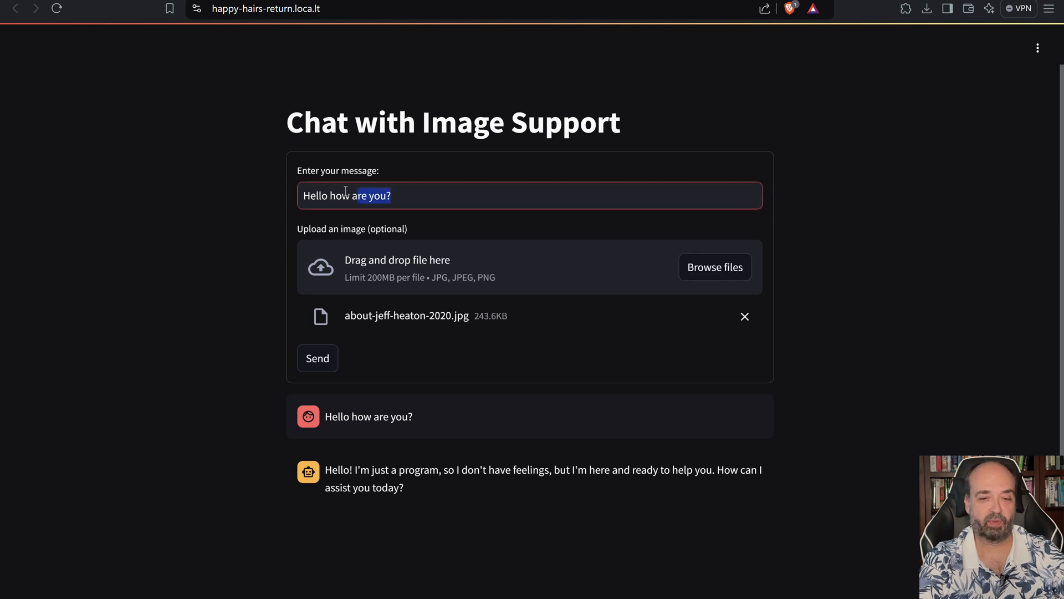
text(Describe the)
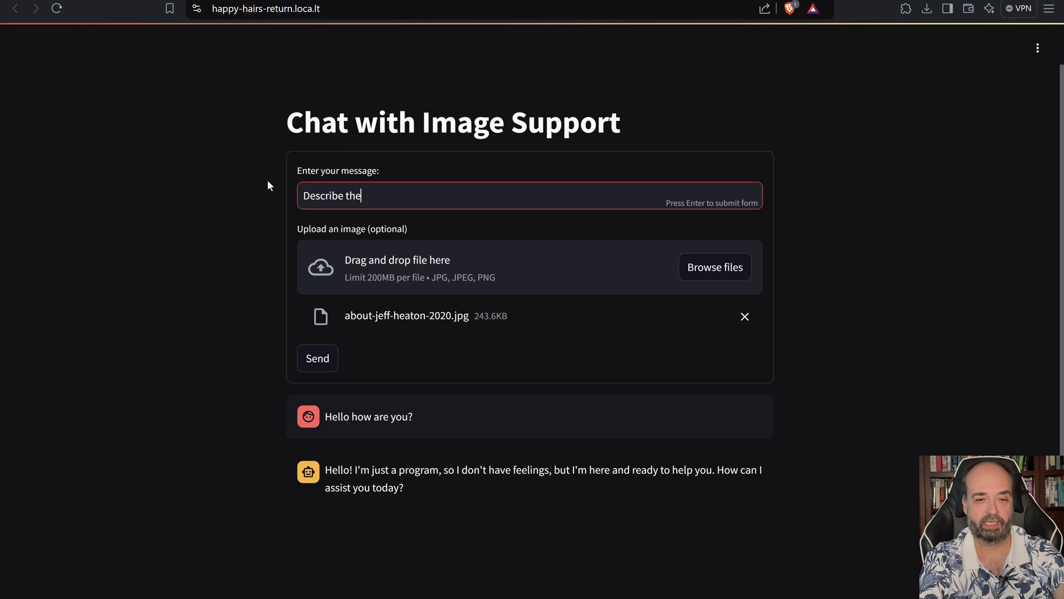
text(image you see)
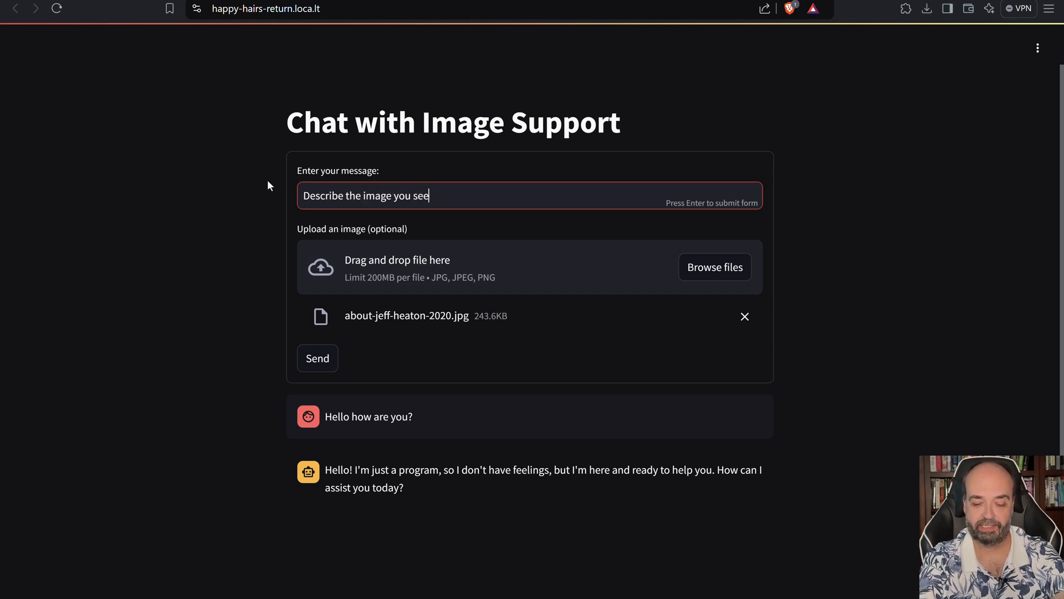
text(?)
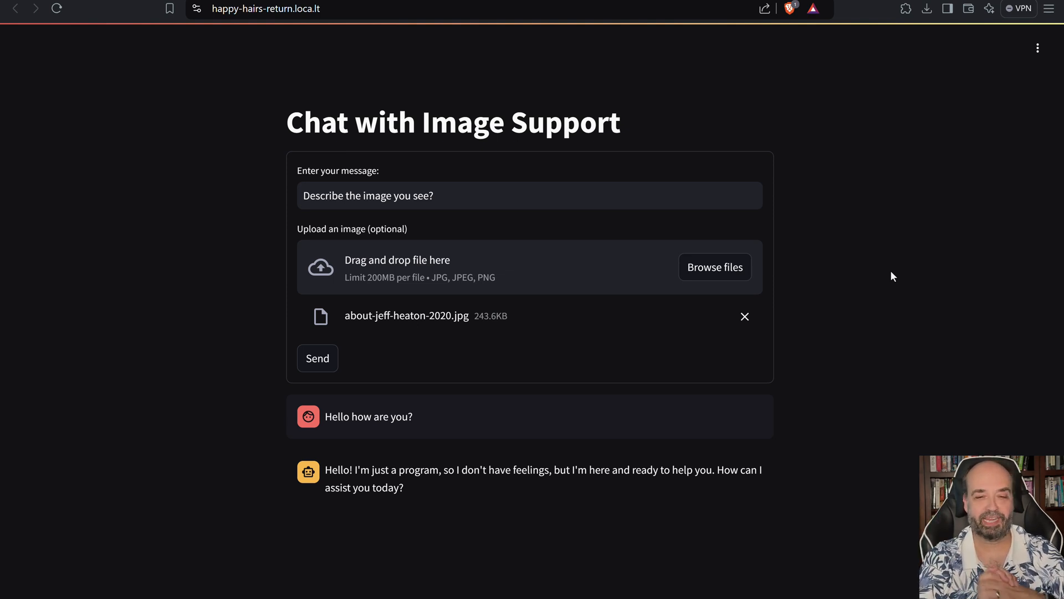
mouse_move(408, 285)
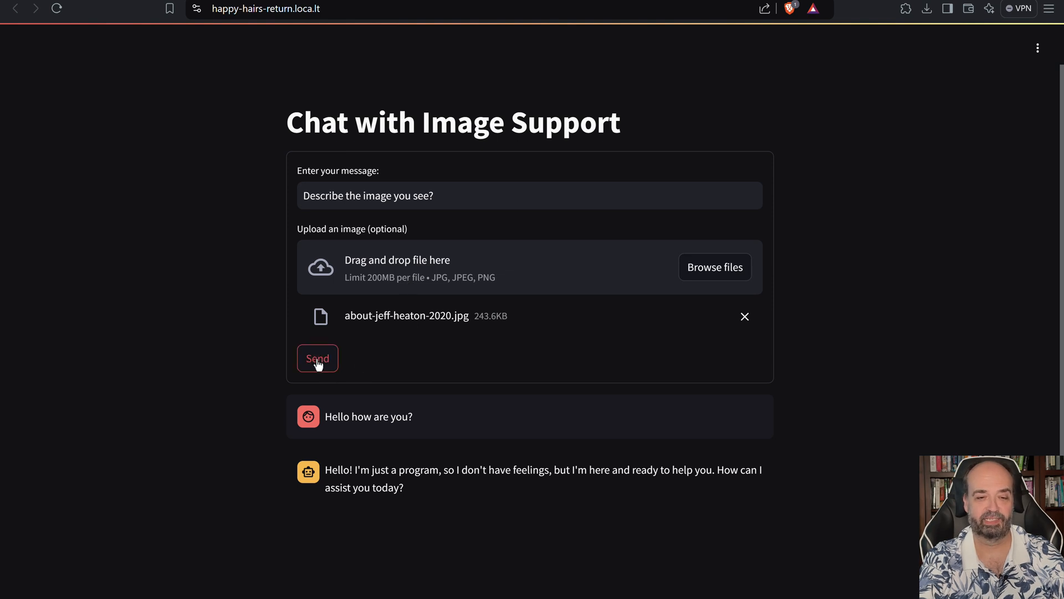
Send the portrait with the describe request and scroll to the assistant's description
click(318, 358)
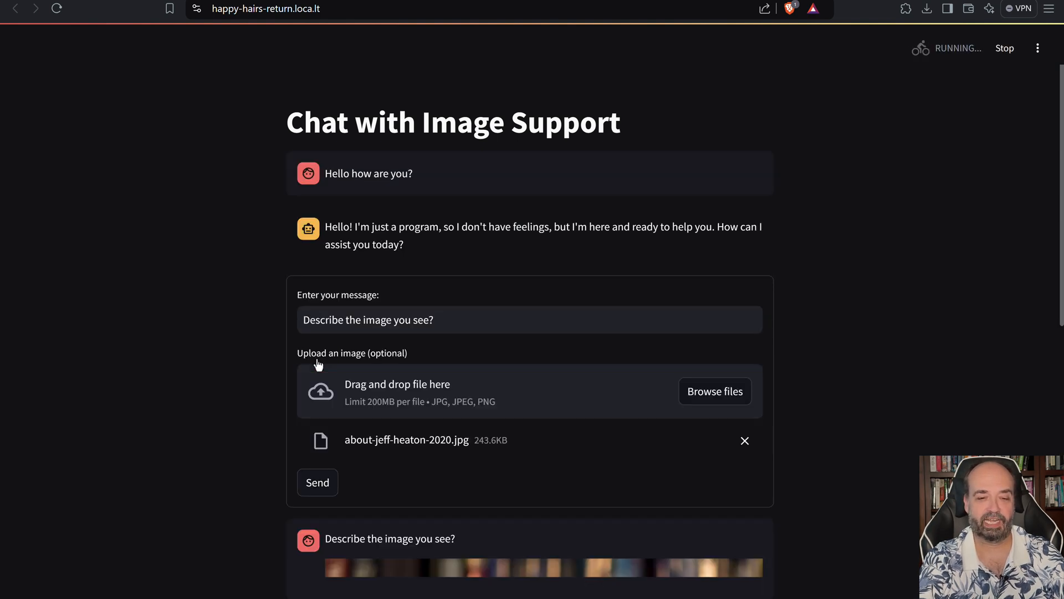
scroll(down, 3)
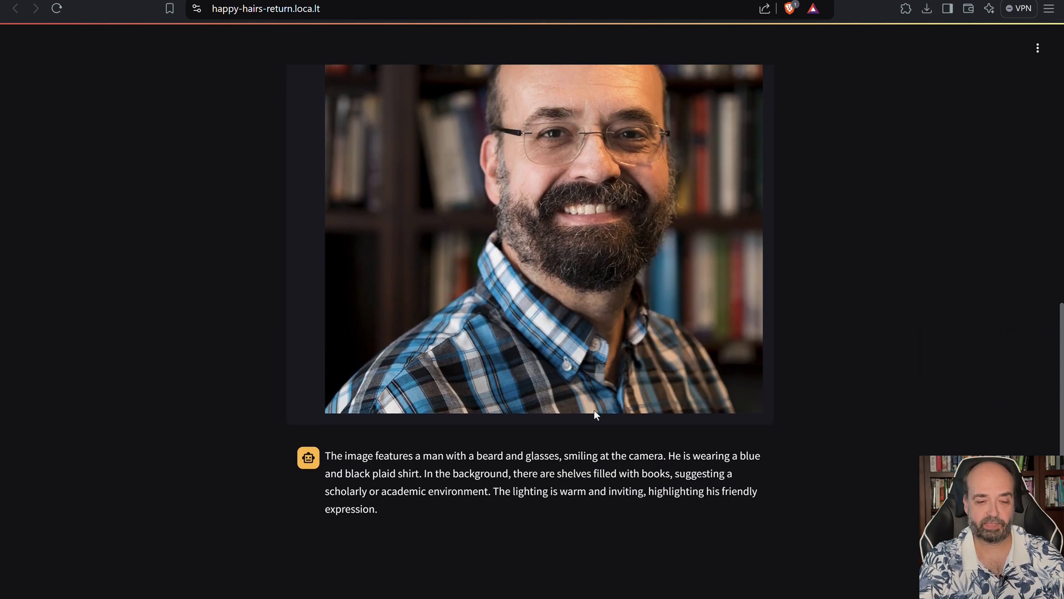
mouse_move(496, 472)
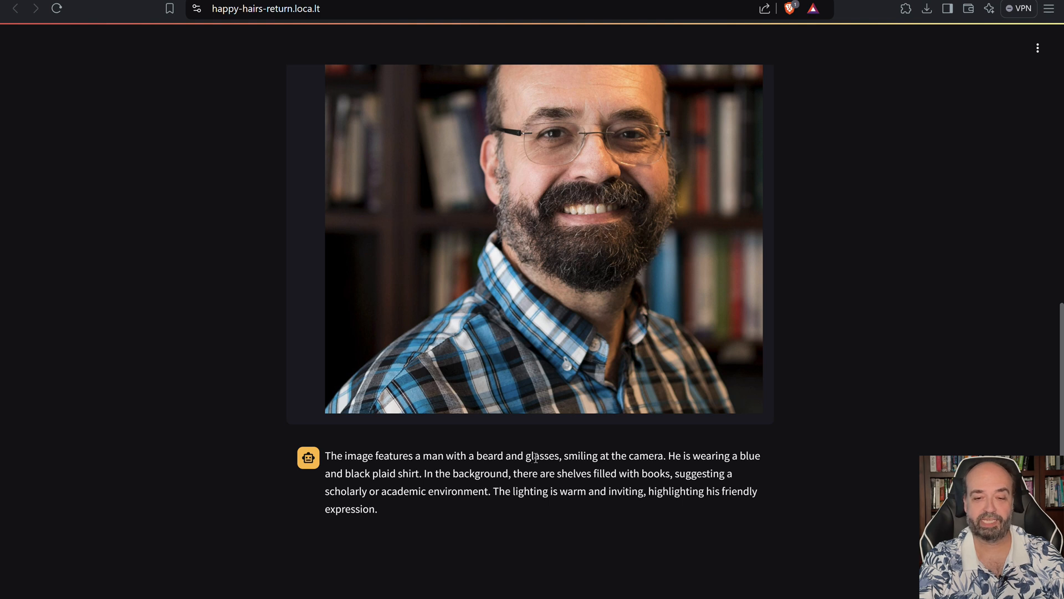
mouse_move(436, 480)
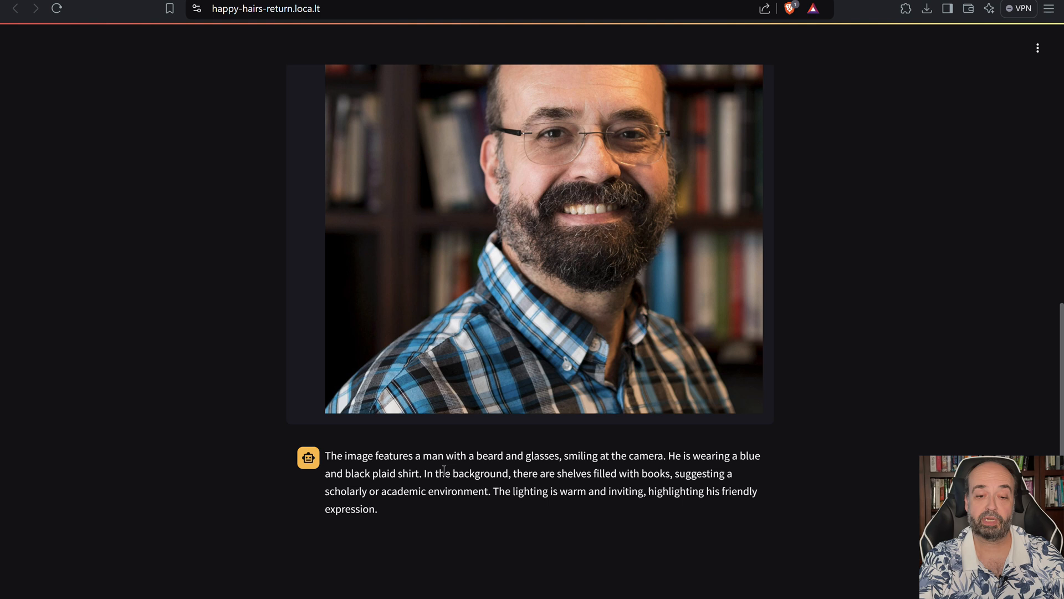
mouse_move(420, 503)
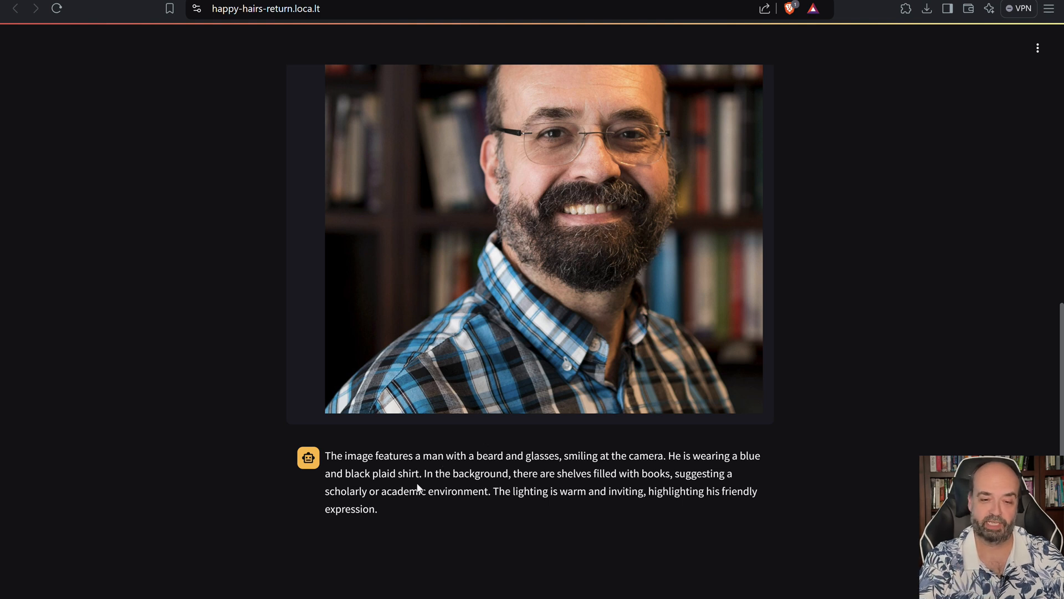
mouse_move(763, 498)
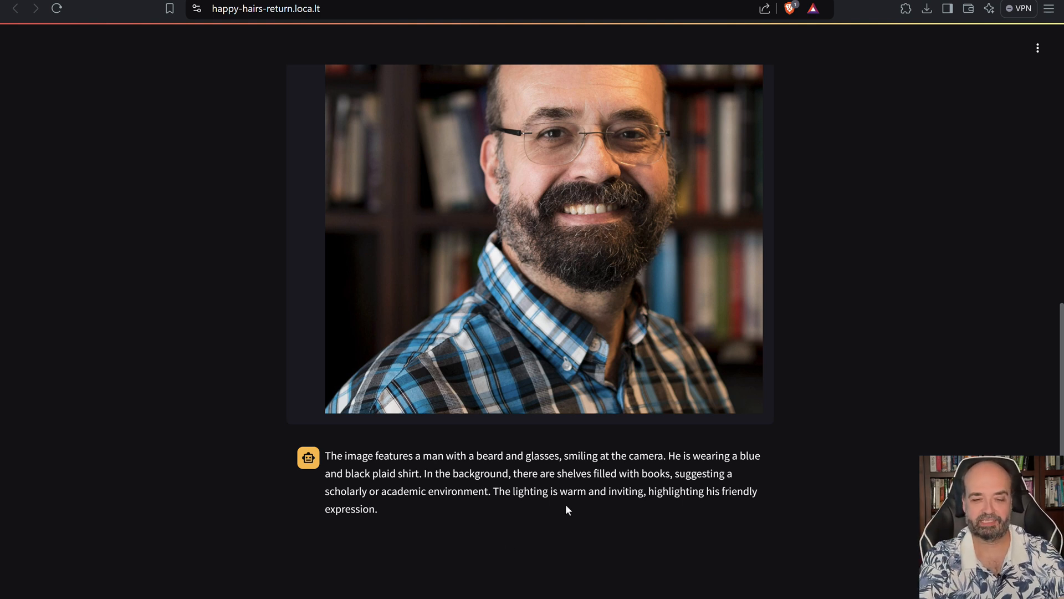
mouse_move(584, 549)
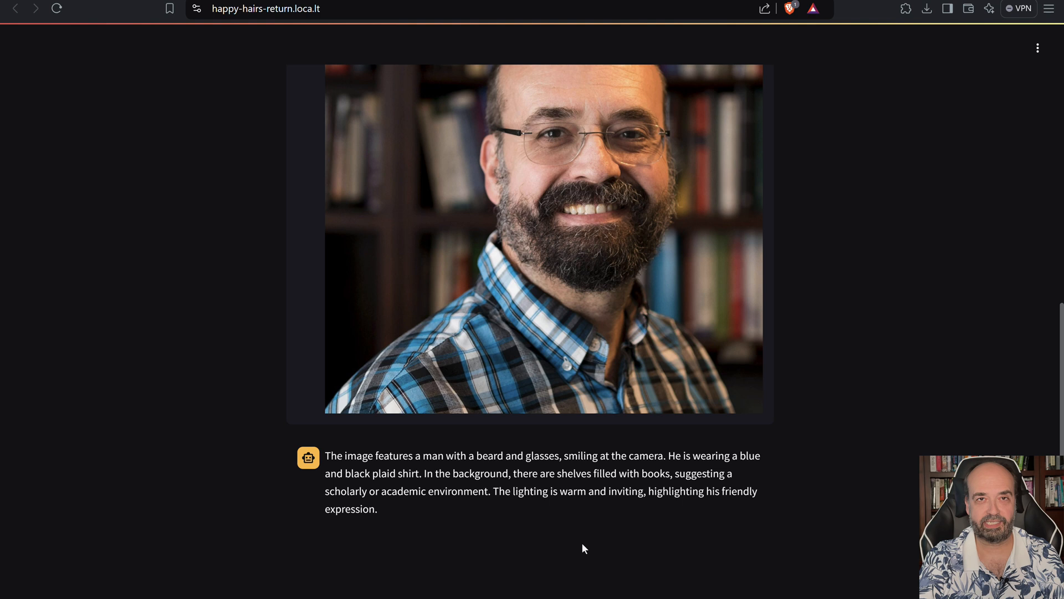
mouse_move(605, 581)
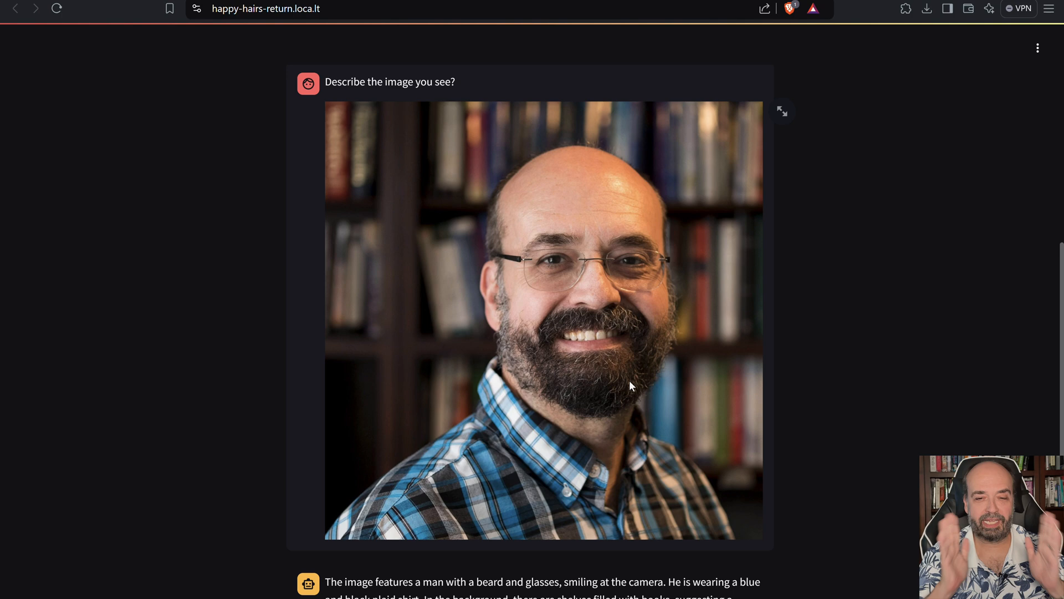
mouse_move(129, 39)
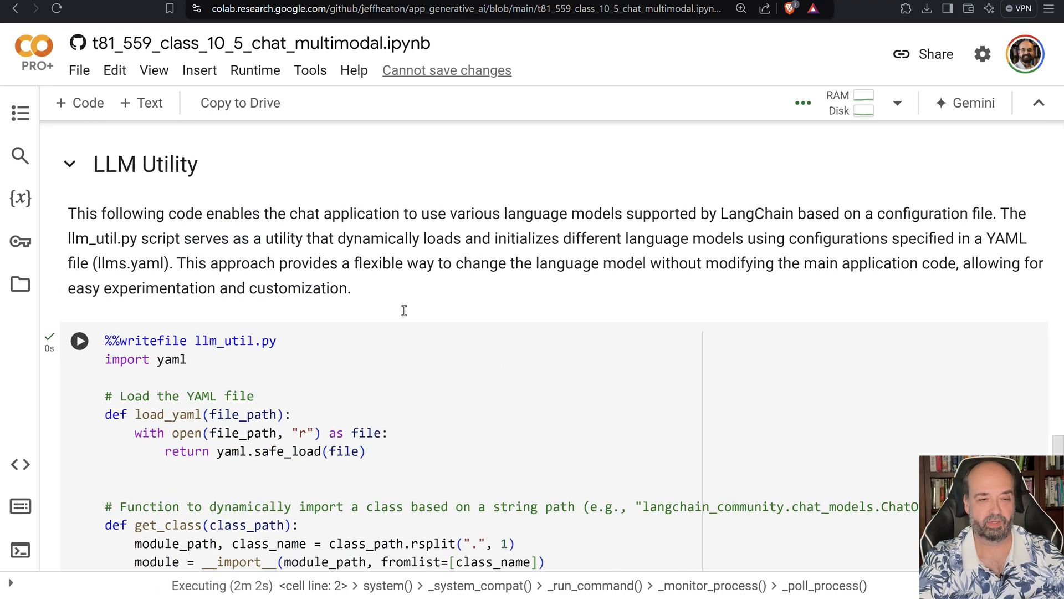
Scroll down the Colab notebook to the %%writefile app.py code
scroll(down, 3)
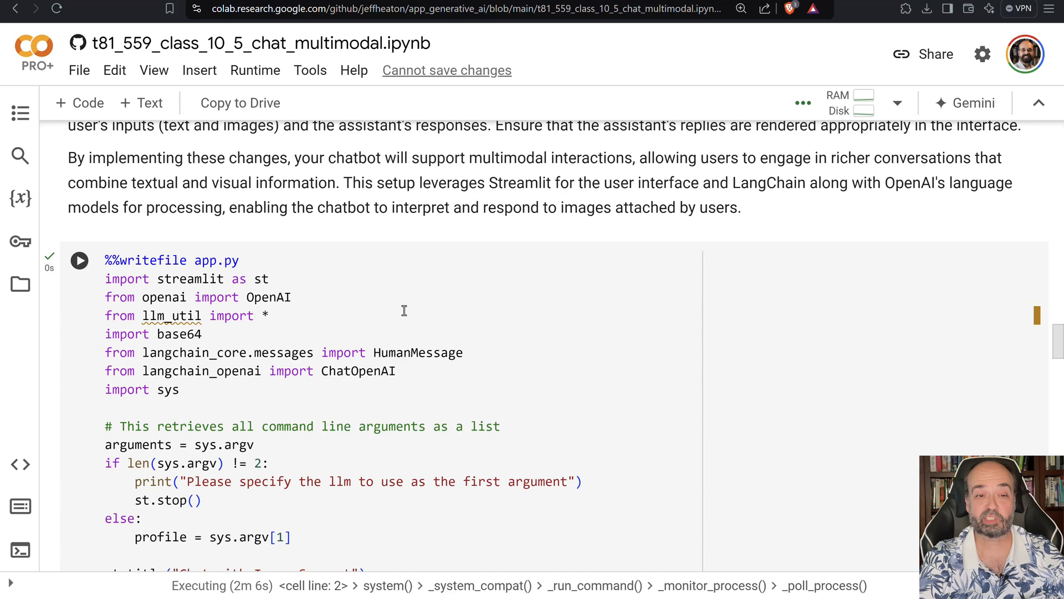
scroll(down, 3)
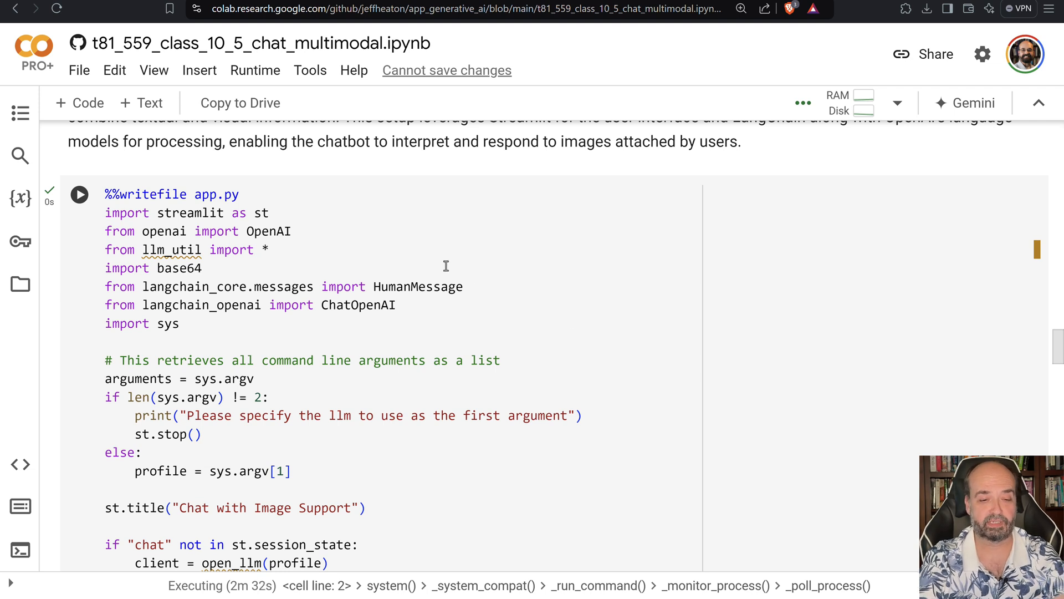
scroll(down, 3)
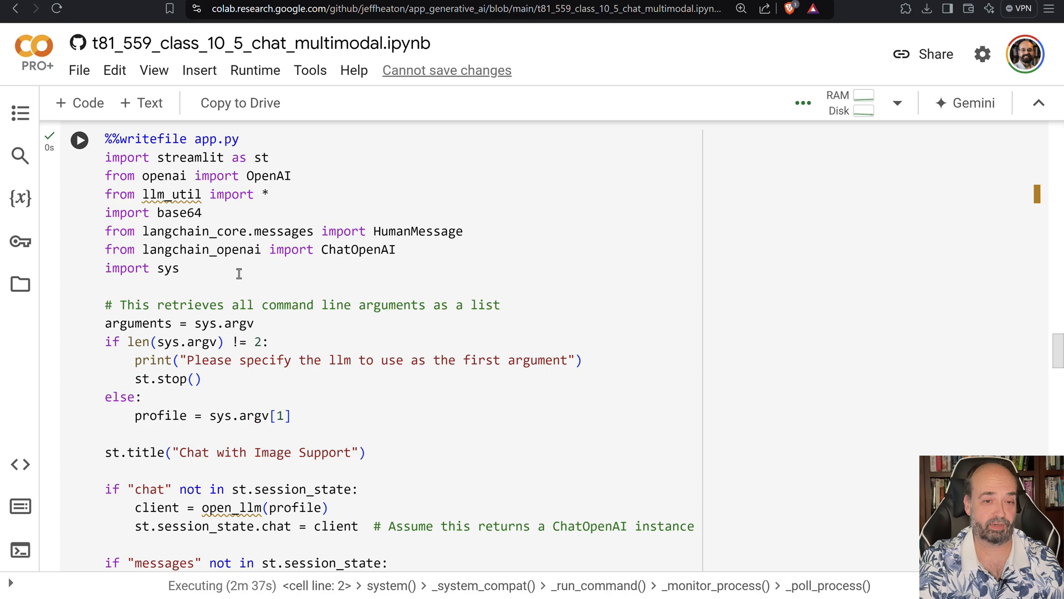
Scroll through app.py's session-state setup, st.form chat input and base64 image encoding
scroll(down, 3)
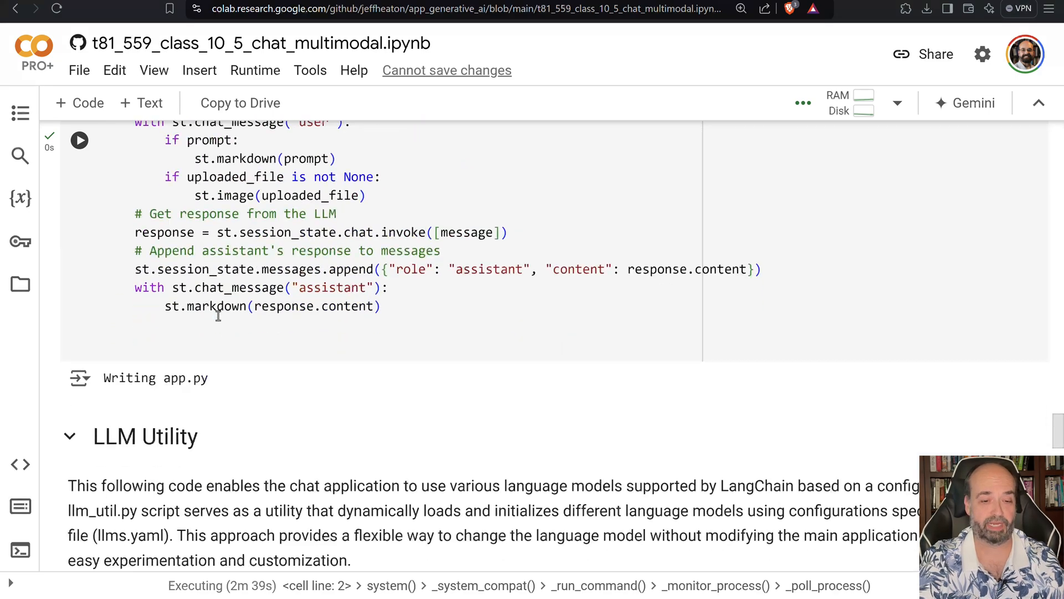
scroll(down, 3)
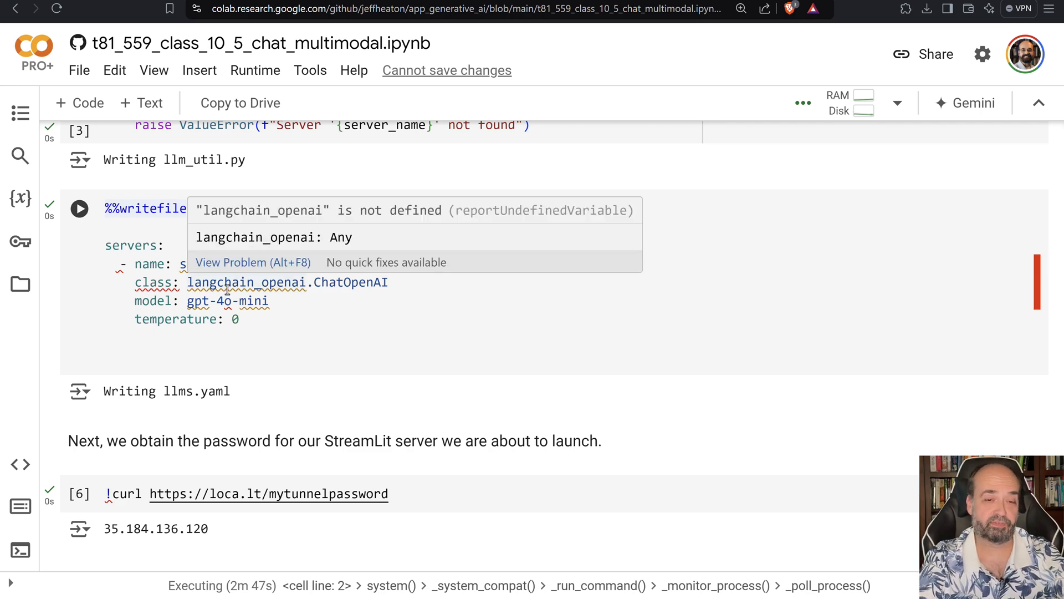
scroll(down, 3)
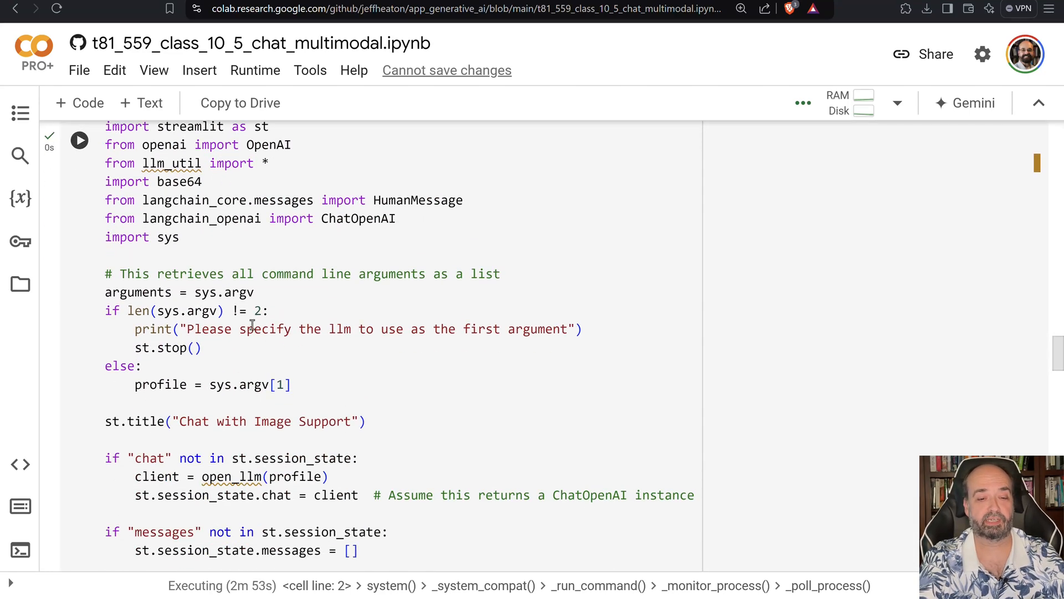
scroll(down, 3)
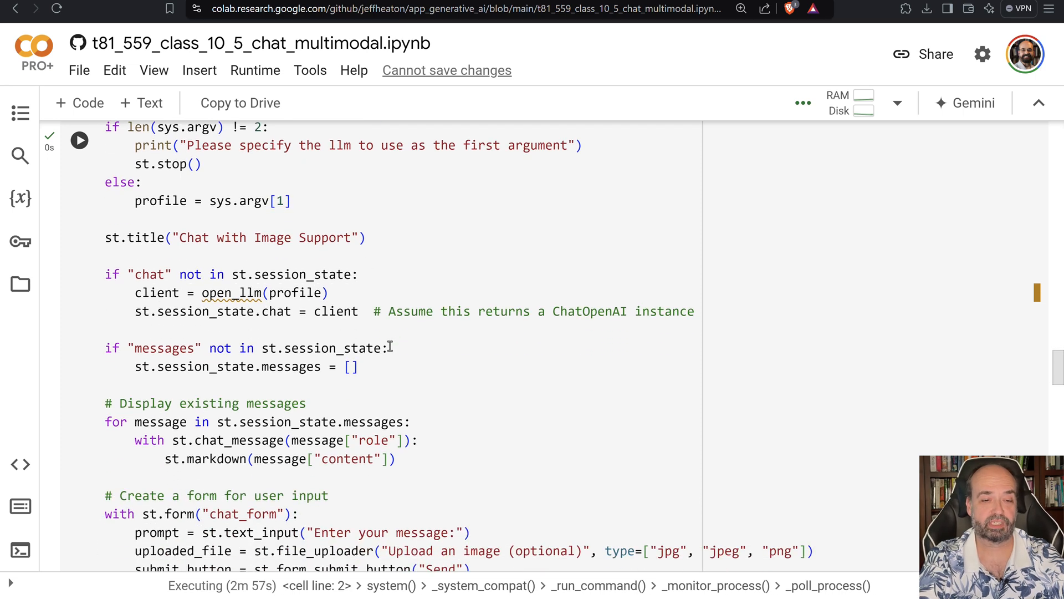
mouse_move(197, 312)
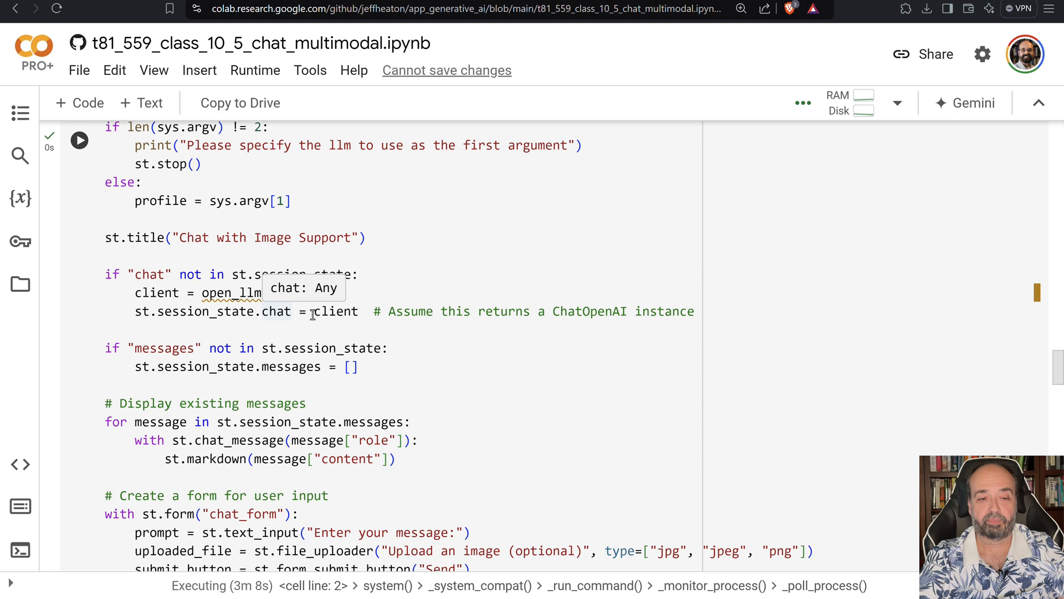
scroll(down, 3)
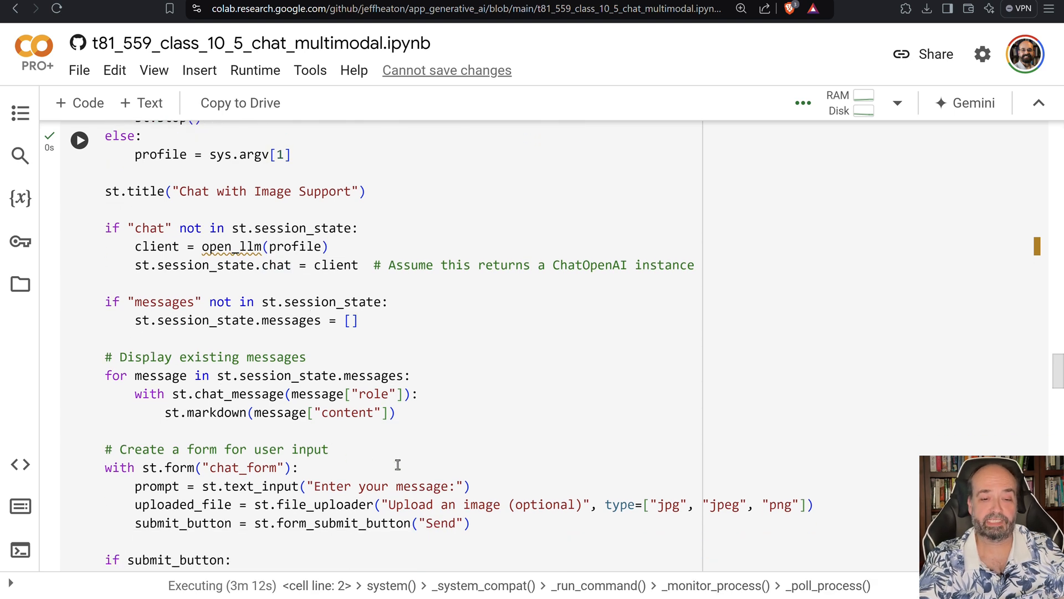
mouse_move(279, 412)
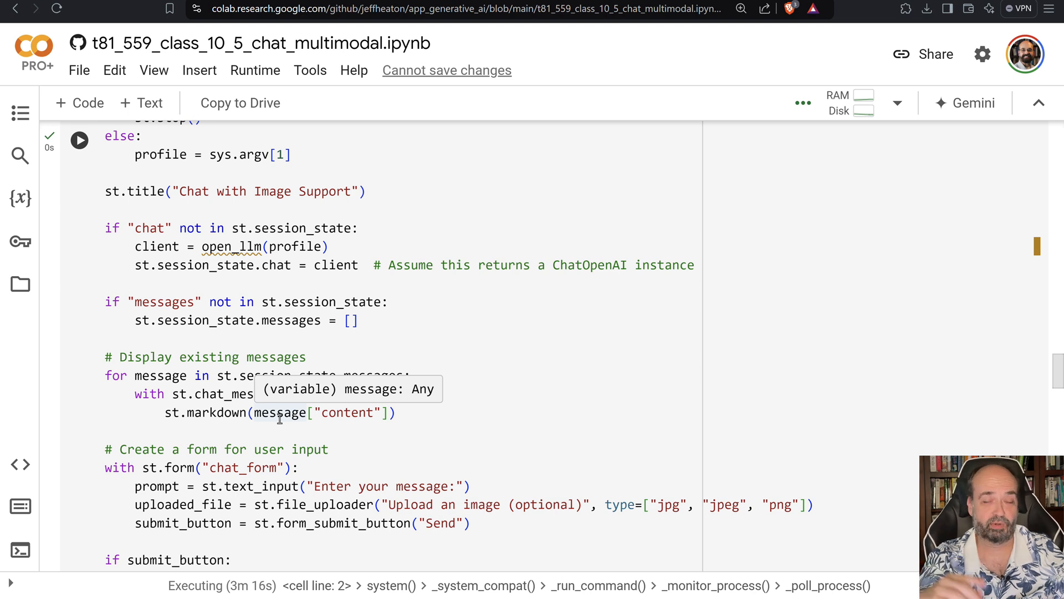
mouse_move(287, 404)
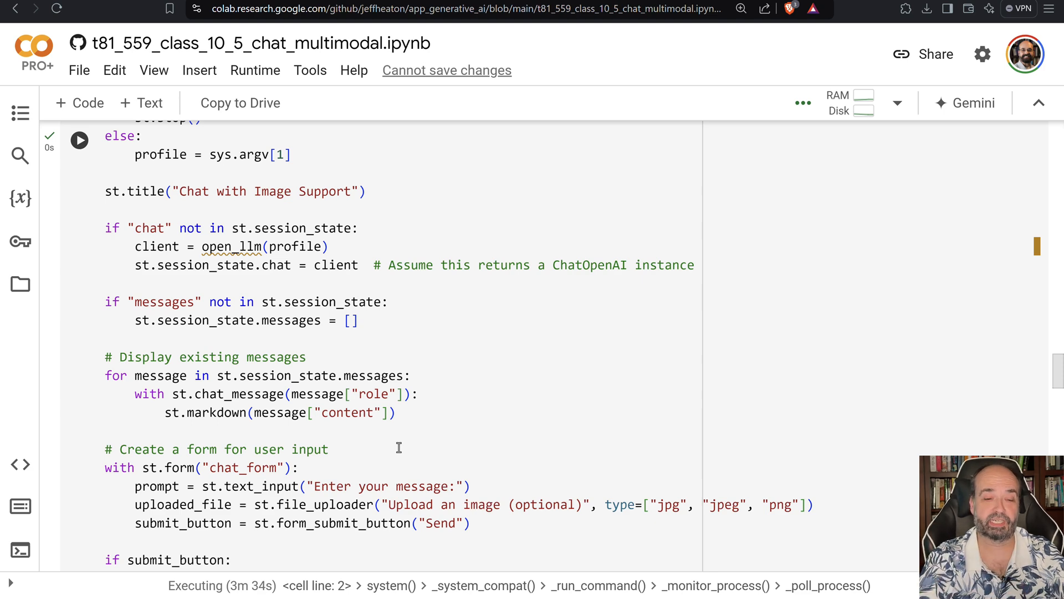
scroll(down, 3)
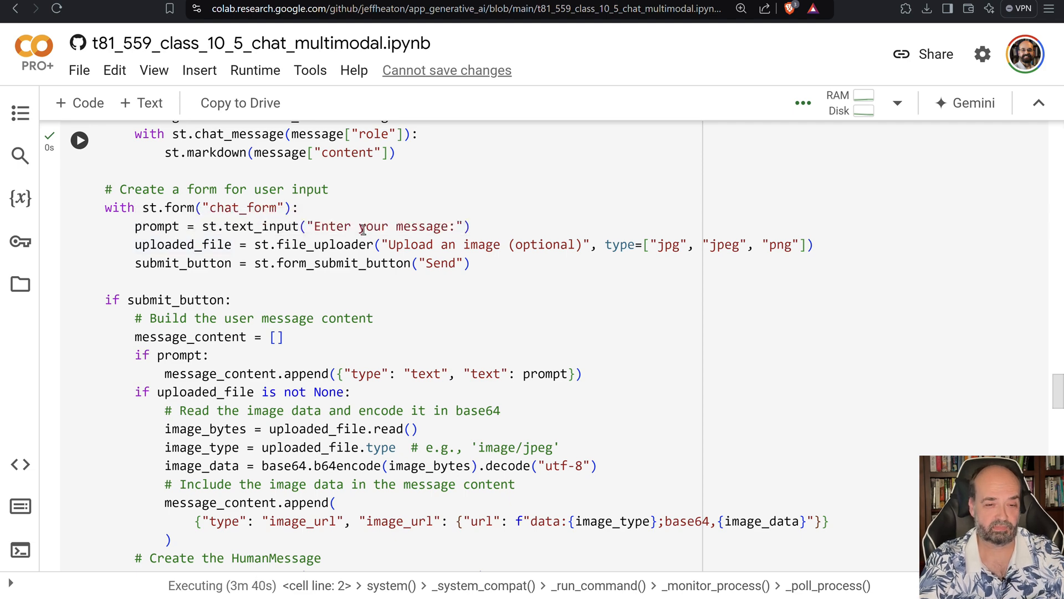
mouse_move(147, 203)
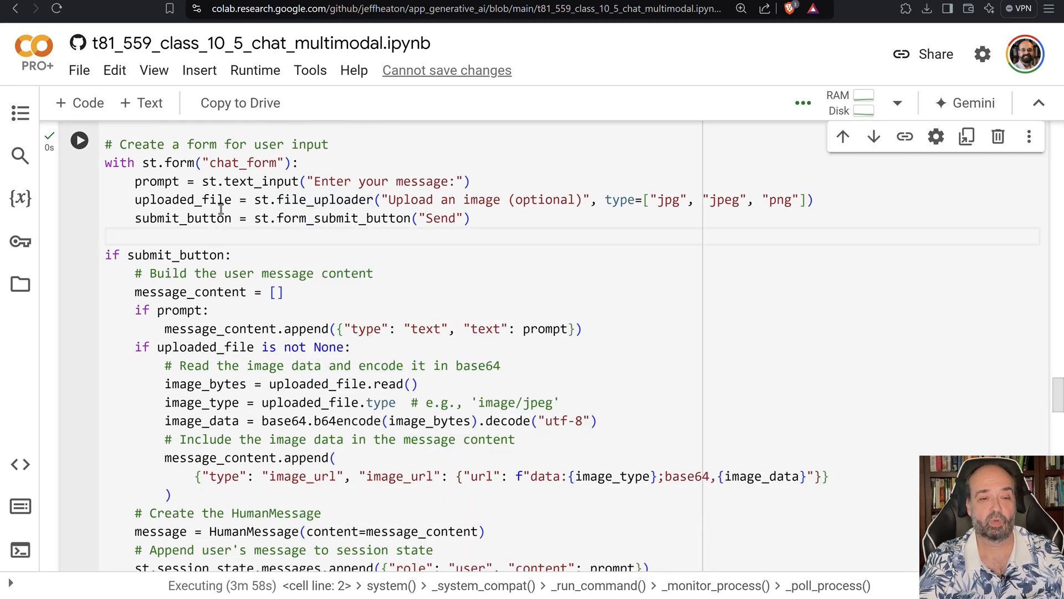
Scroll through app.py's image encoding, HumanMessage creation, LLM invoke and reply display
scroll(down, 3)
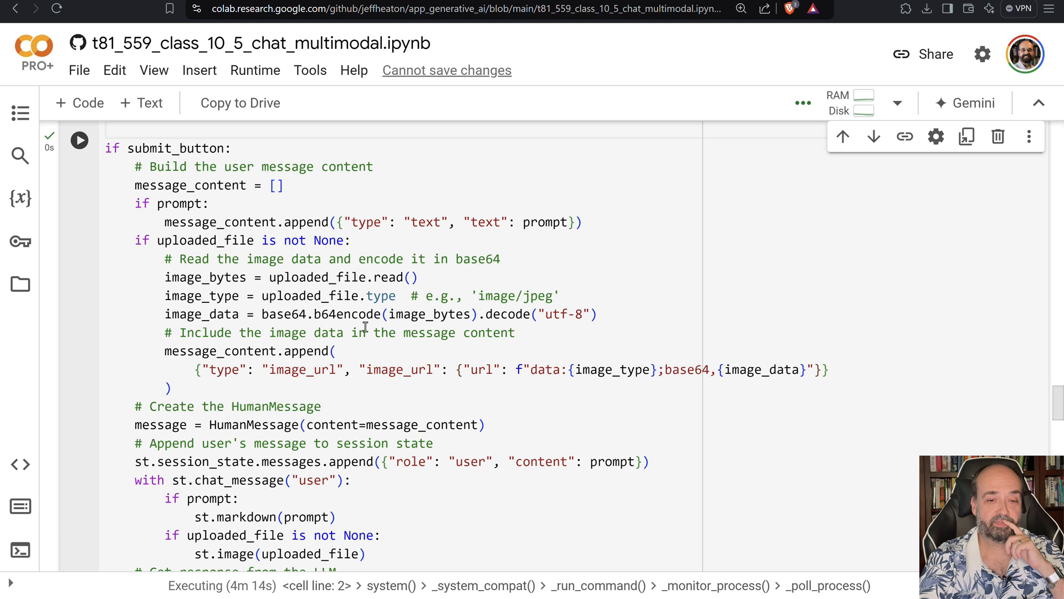
mouse_move(408, 396)
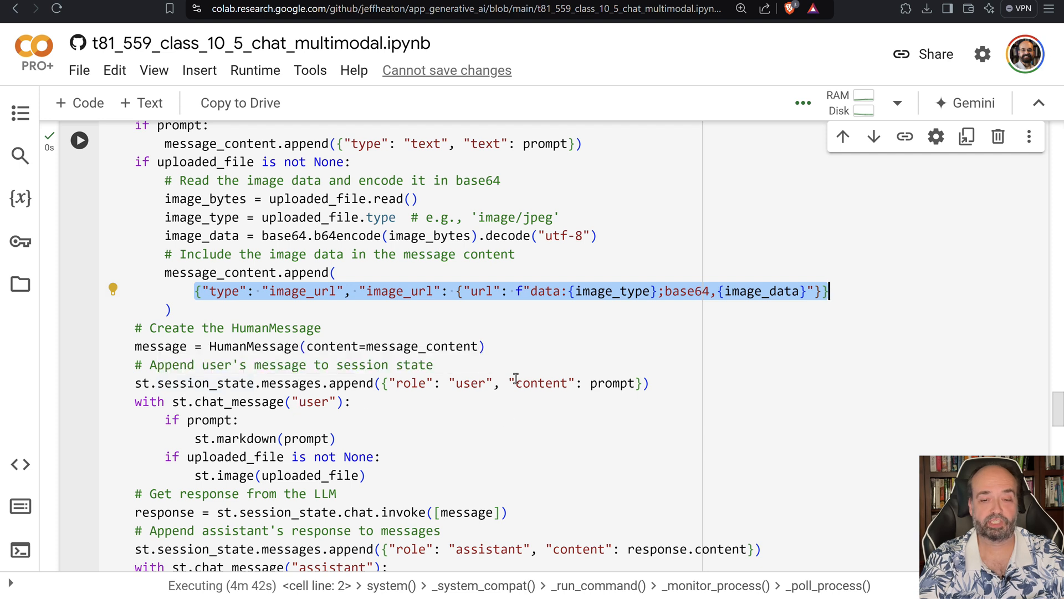
scroll(down, 3)
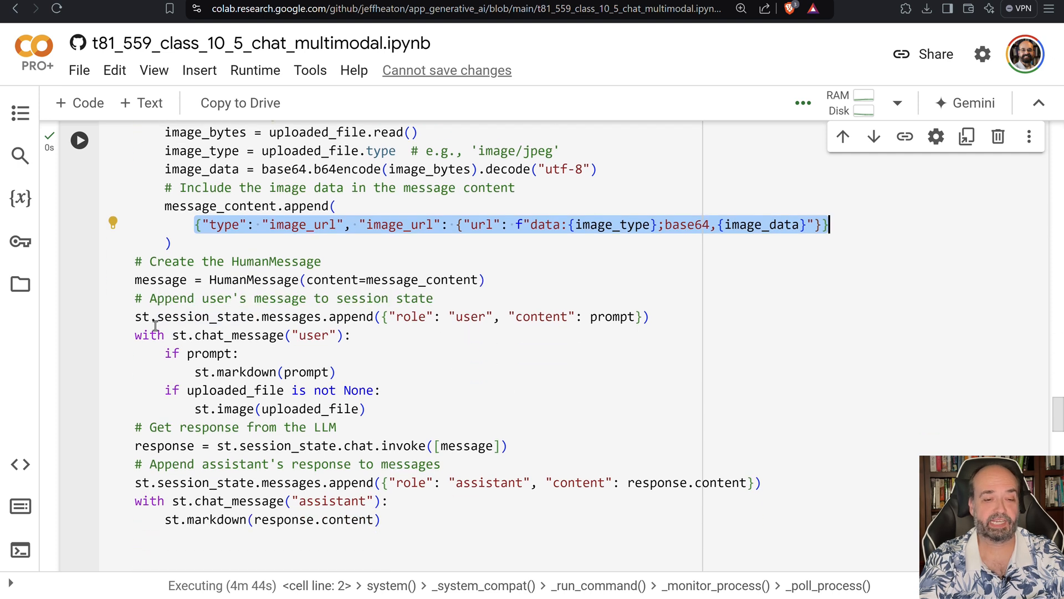
mouse_move(267, 408)
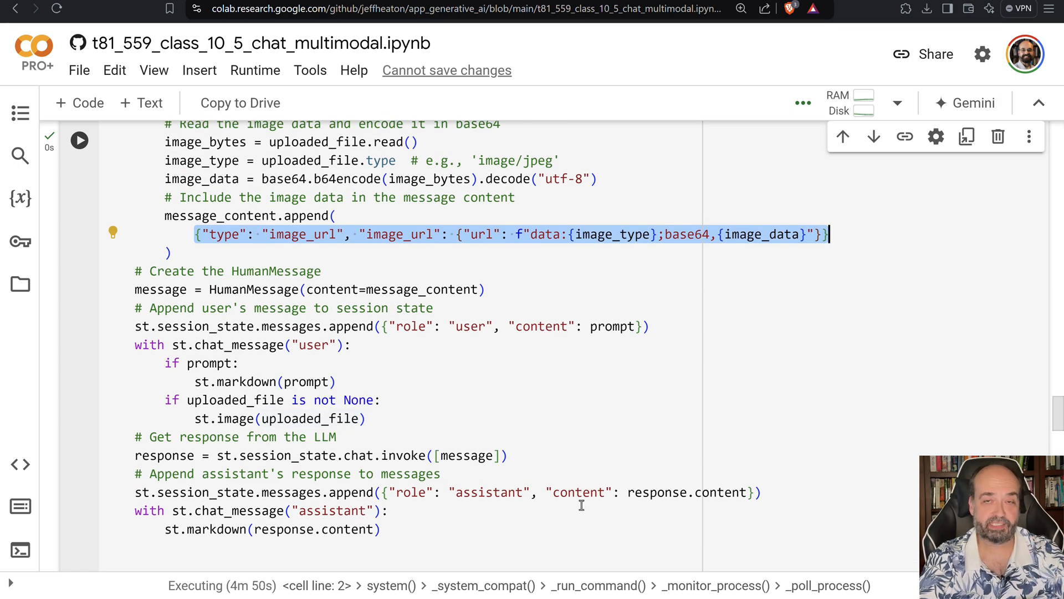
mouse_move(642, 513)
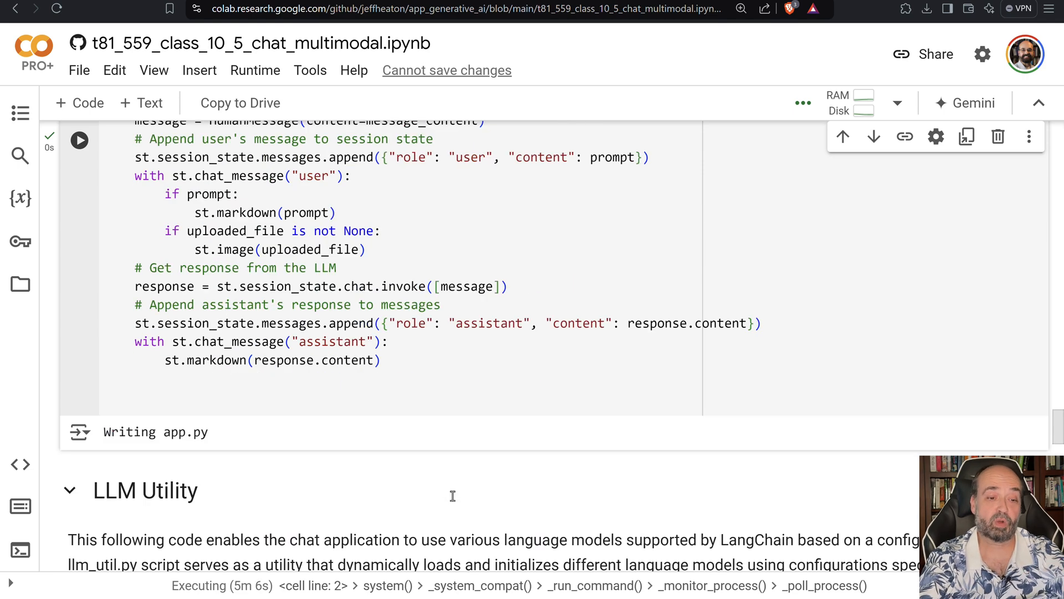
Scroll through llm_util.py's YAML loading, class import and open_llm to the gpt-4o-mini llms.yaml cell
scroll(down, 3)
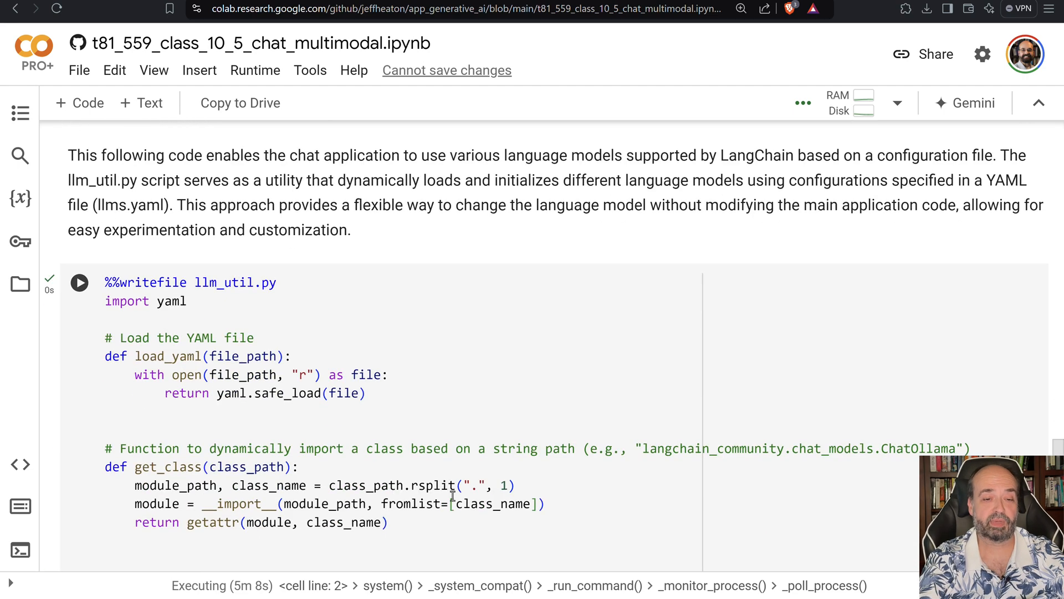
scroll(down, 3)
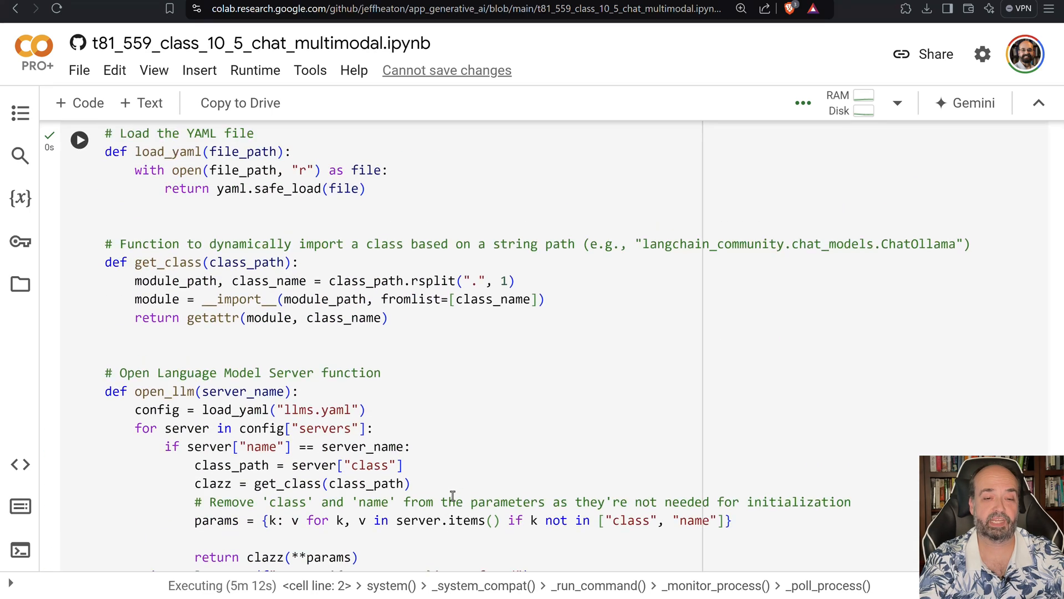
scroll(down, 3)
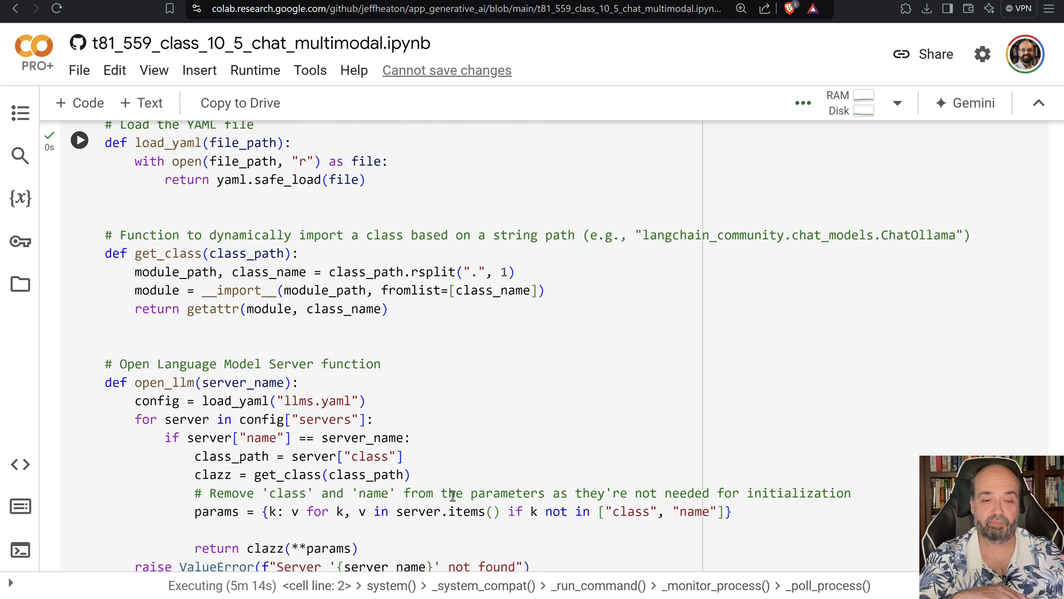
scroll(down, 3)
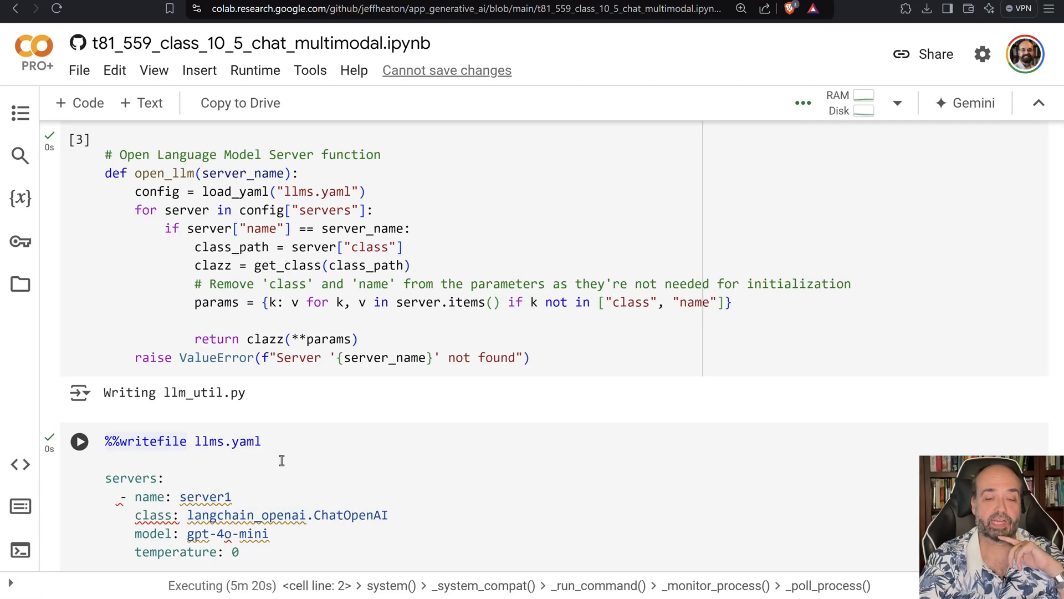
scroll(down, 3)
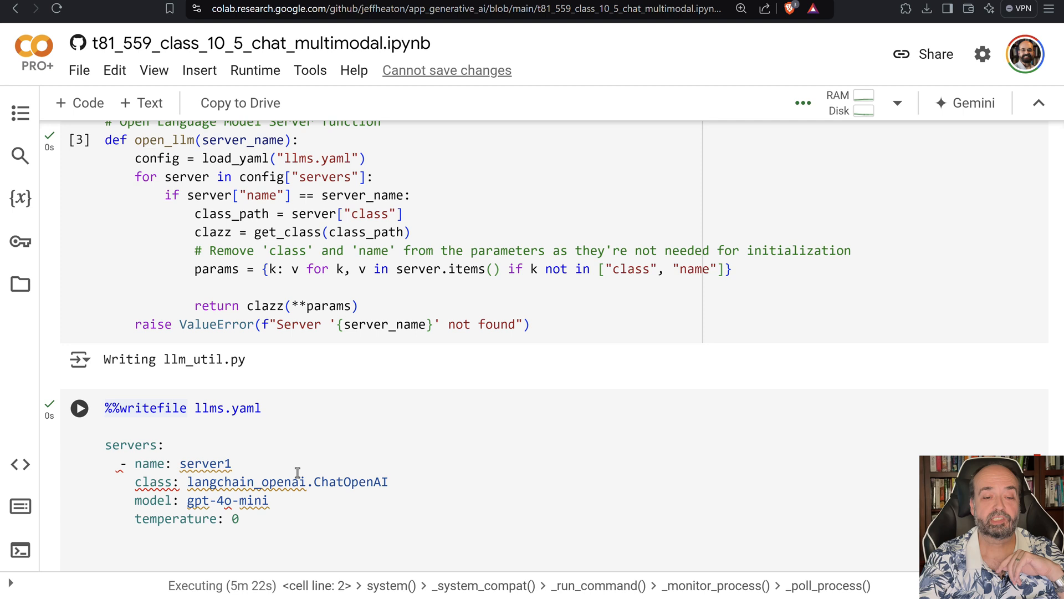